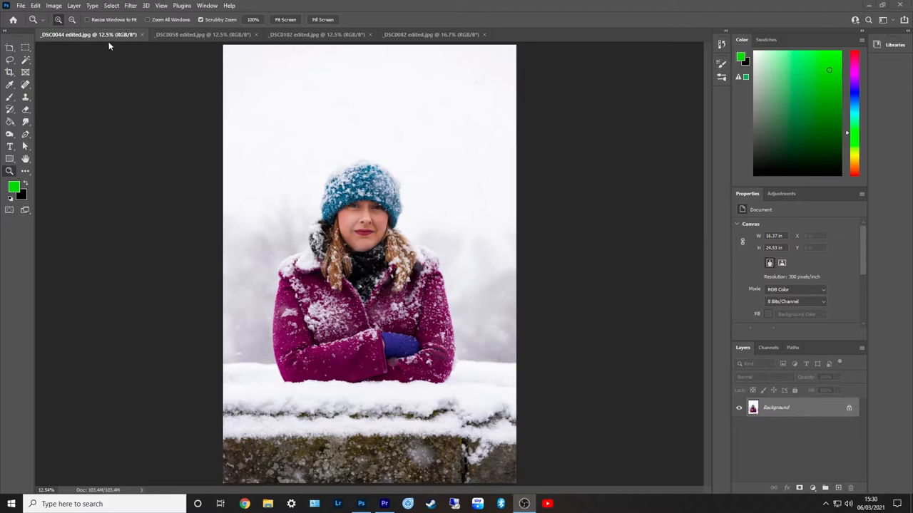
mouse_move(417, 232)
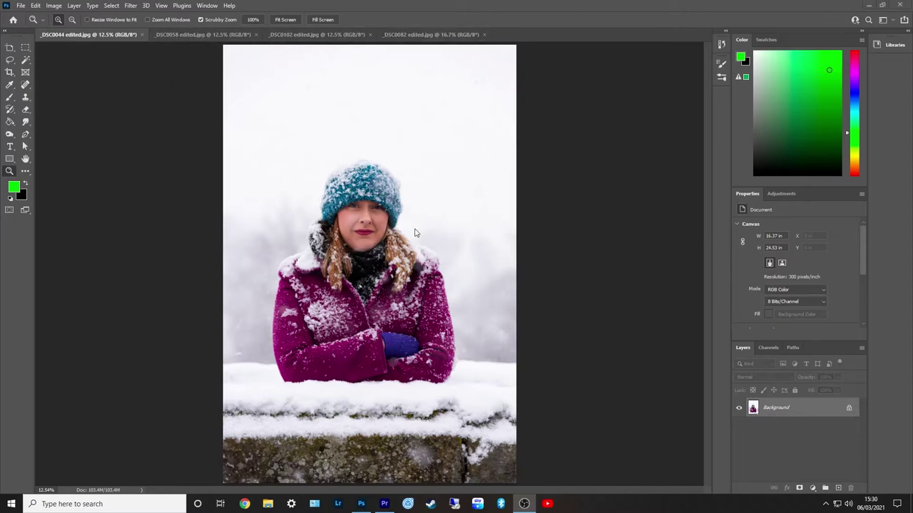
mouse_move(476, 265)
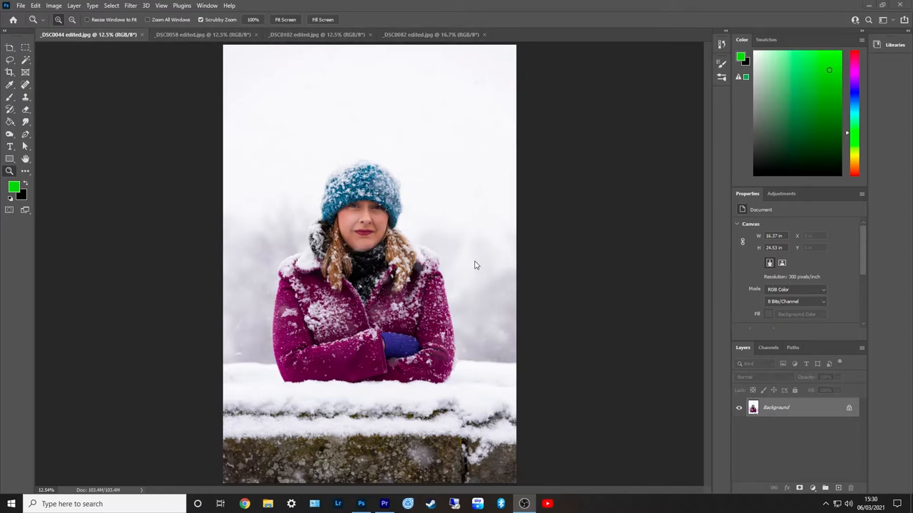
mouse_move(471, 242)
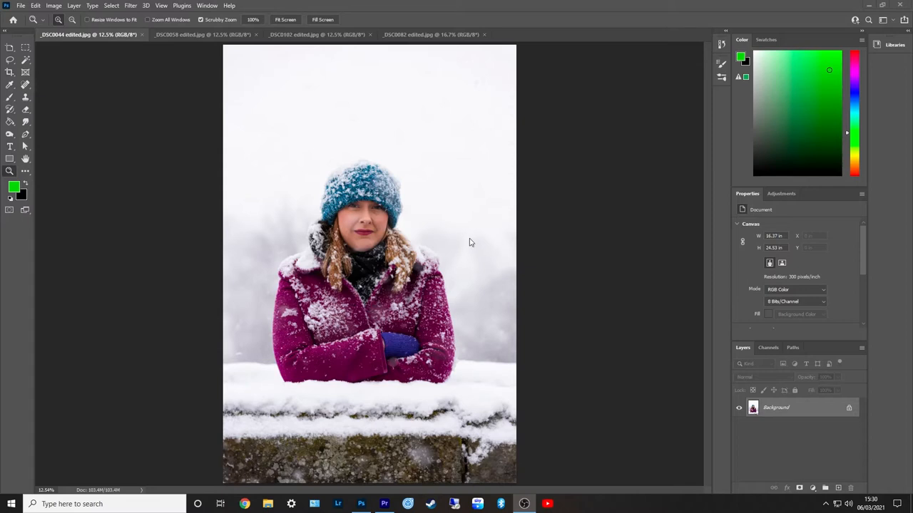
mouse_move(457, 245)
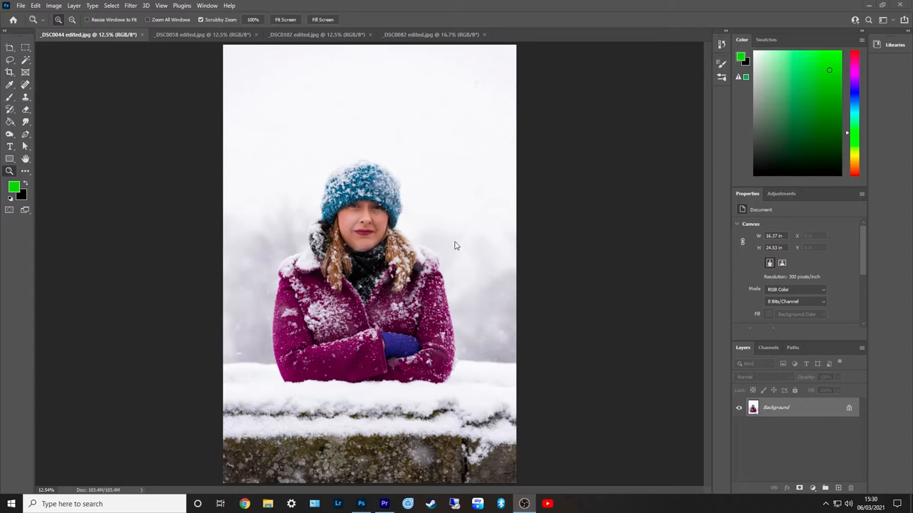
mouse_move(462, 268)
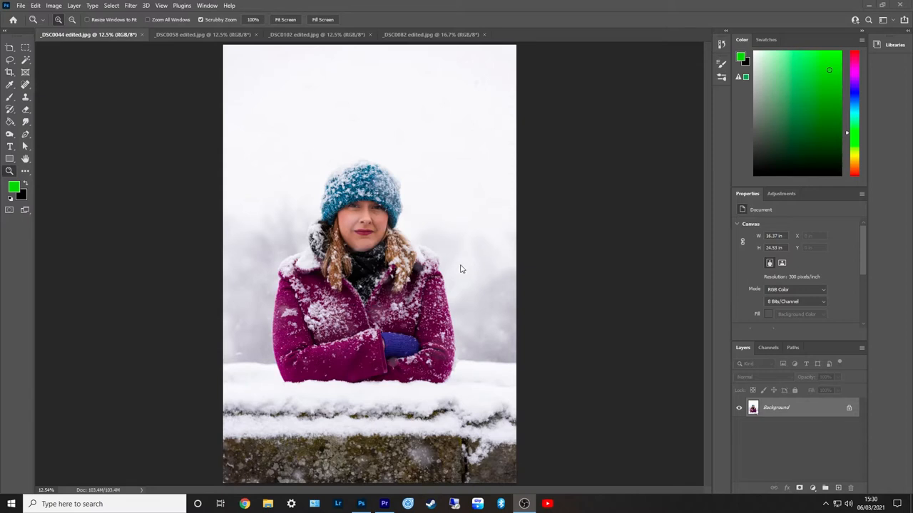
mouse_move(426, 237)
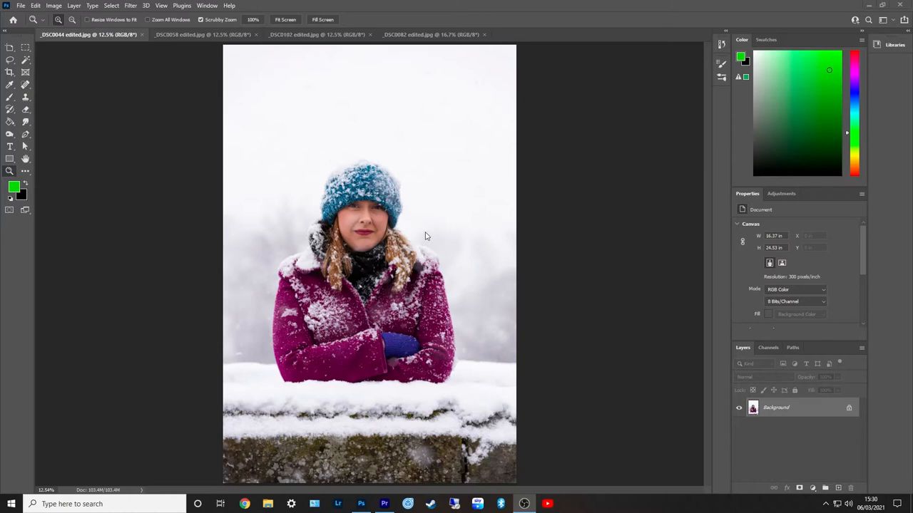
mouse_move(417, 212)
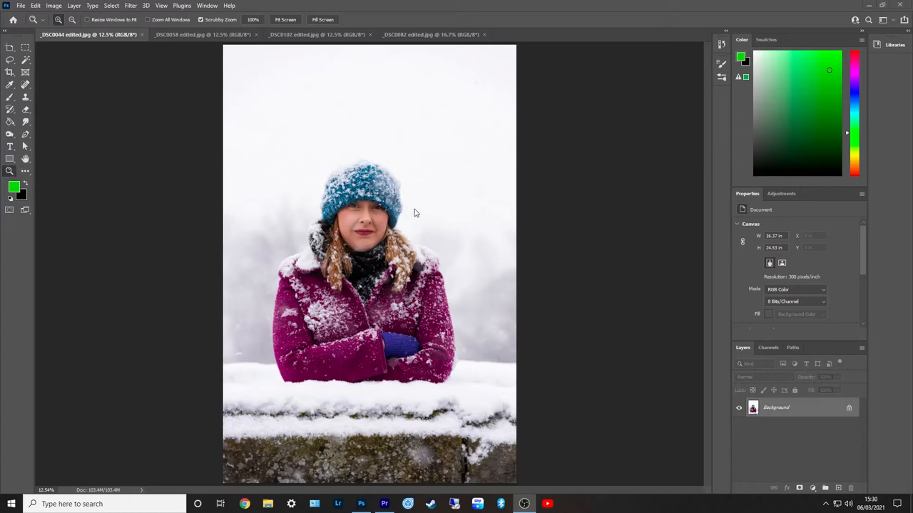
mouse_move(424, 221)
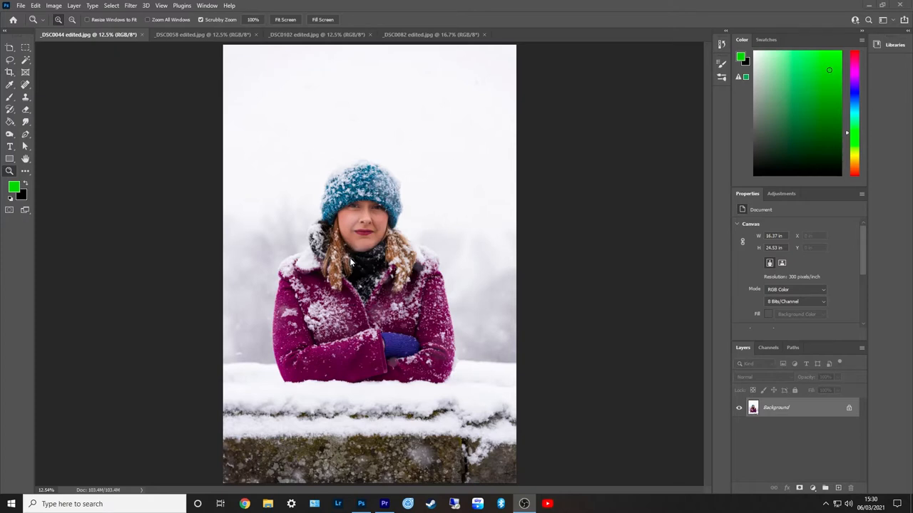
mouse_move(476, 68)
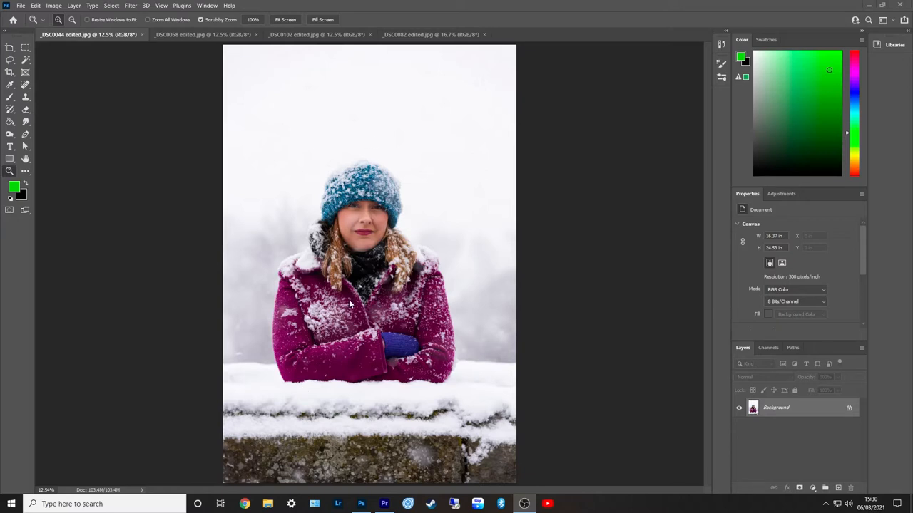
mouse_move(445, 204)
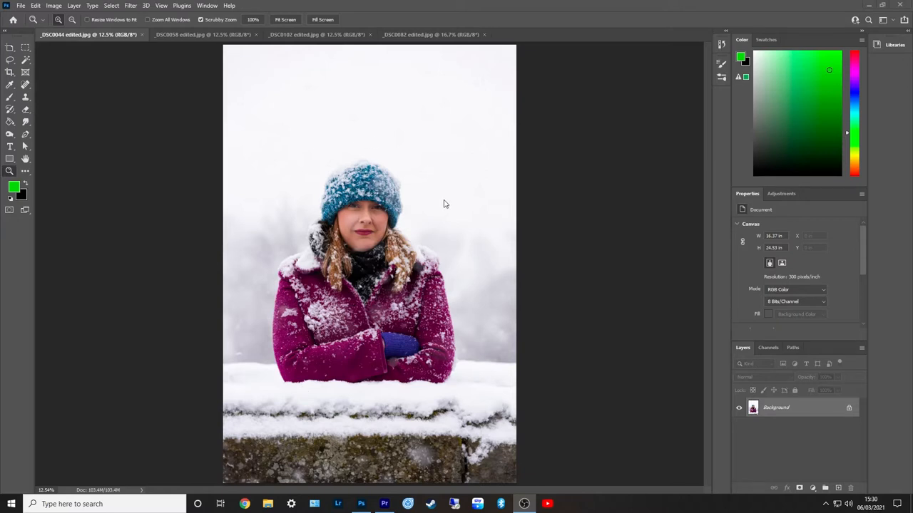
mouse_move(262, 195)
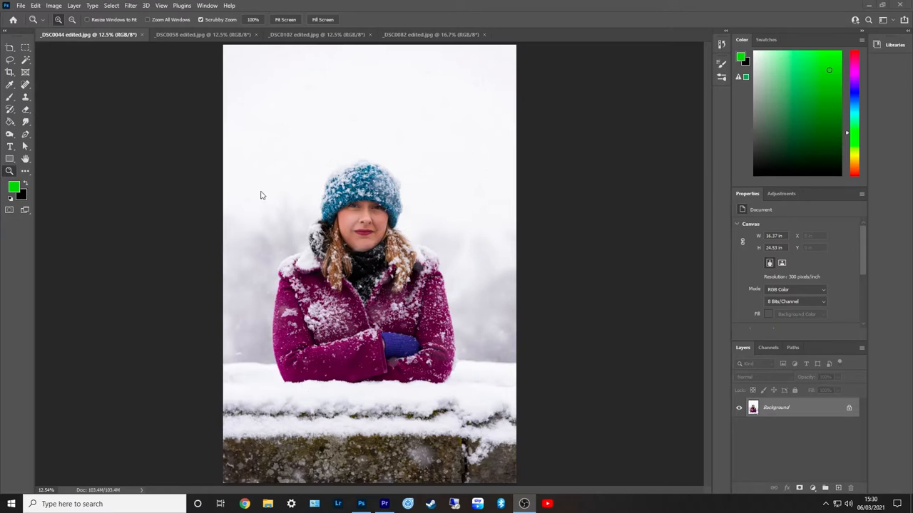
mouse_move(354, 277)
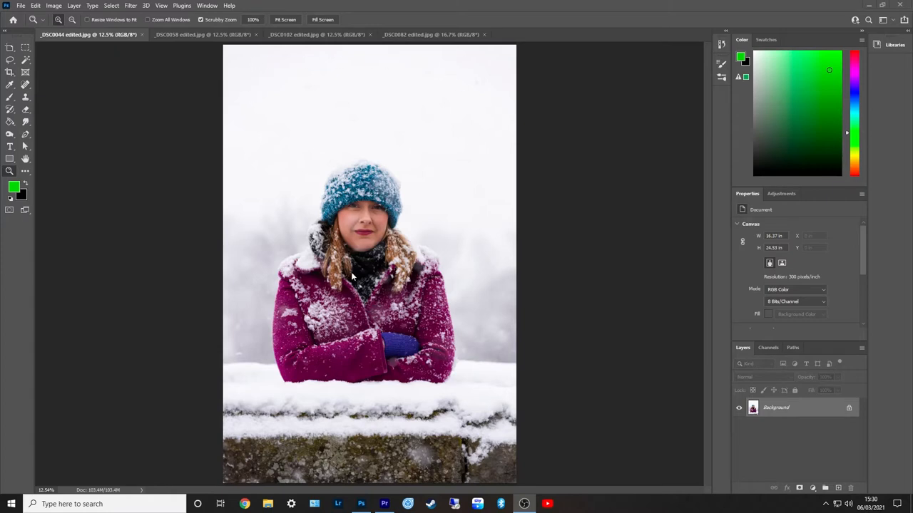
mouse_move(405, 178)
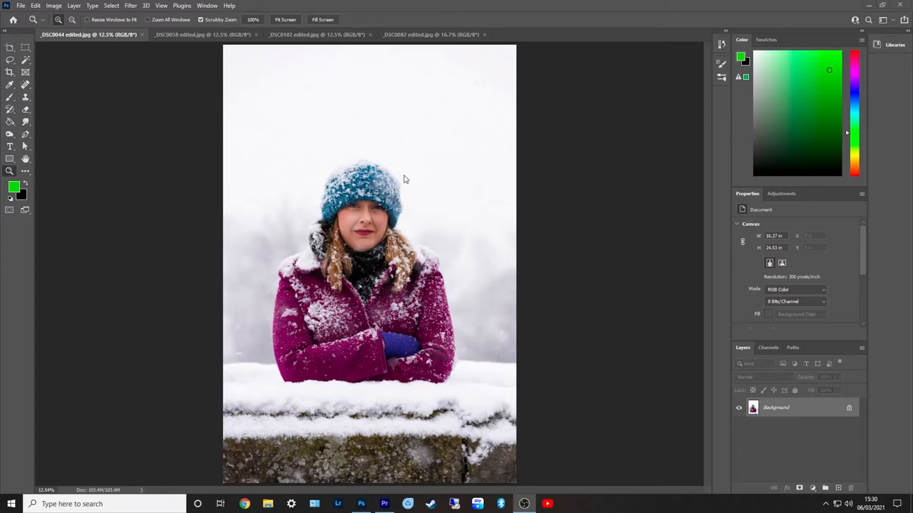
mouse_move(336, 223)
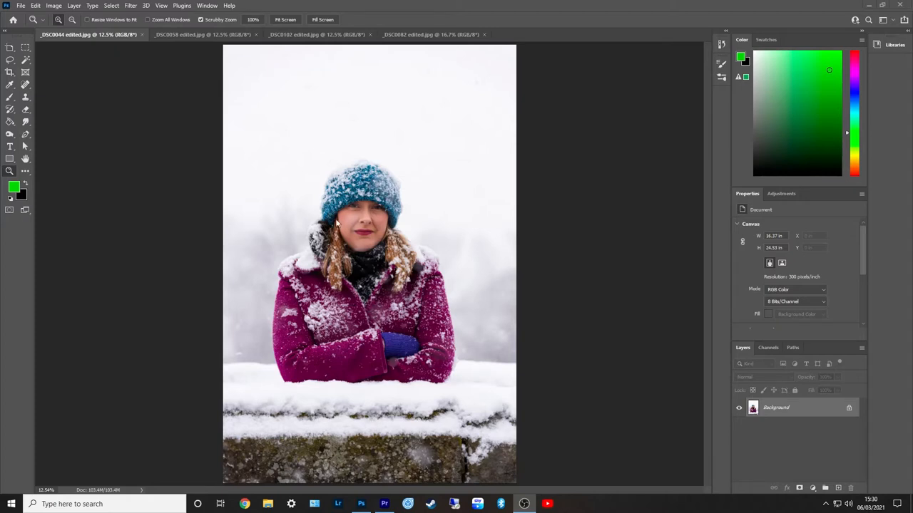
mouse_move(368, 259)
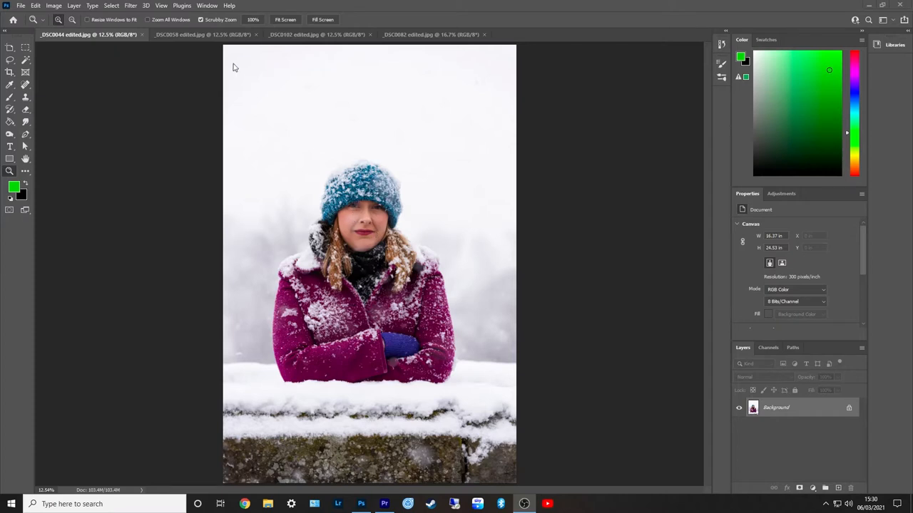
mouse_move(396, 147)
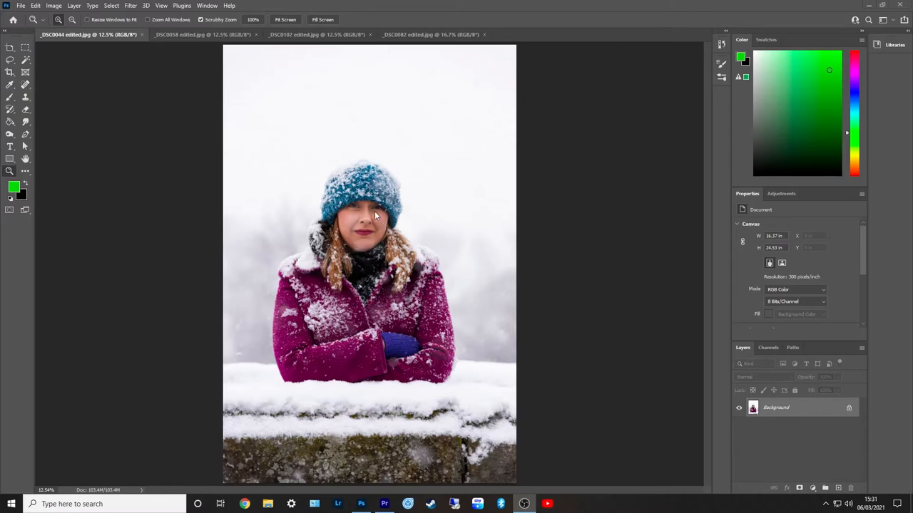
mouse_move(382, 190)
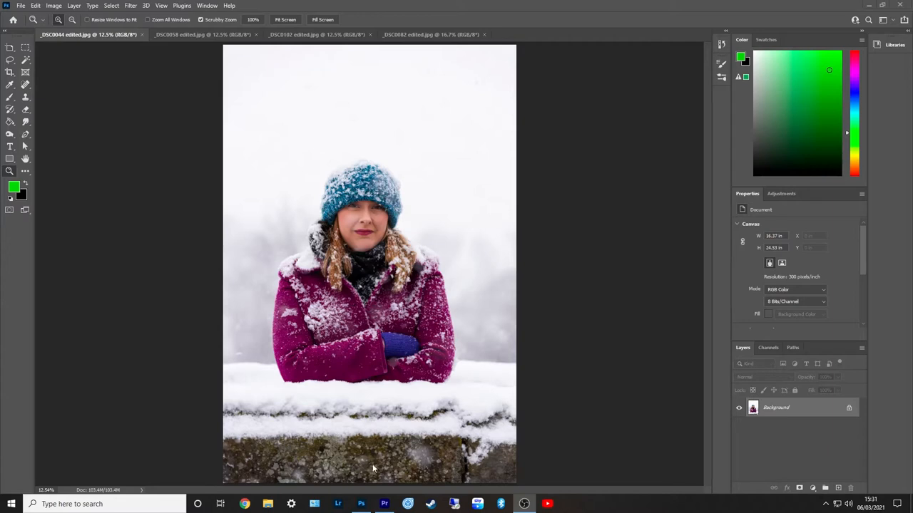
mouse_move(299, 377)
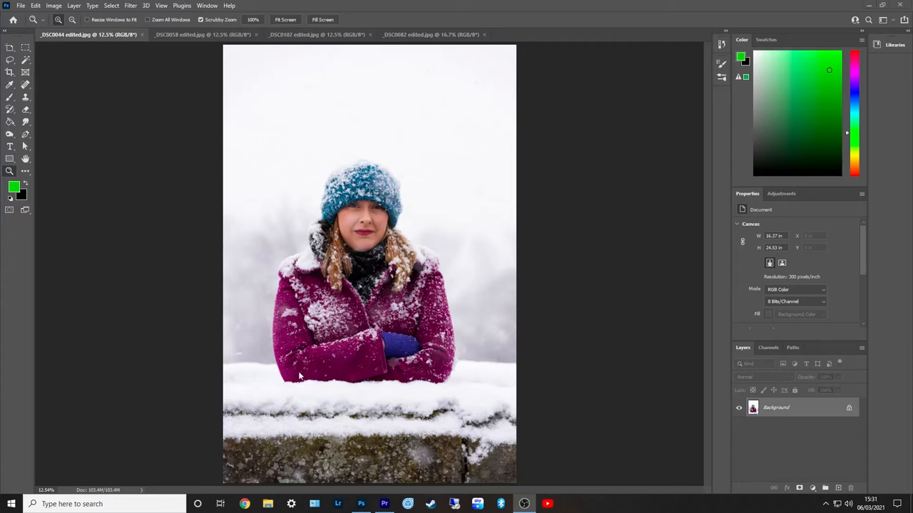
mouse_move(268, 241)
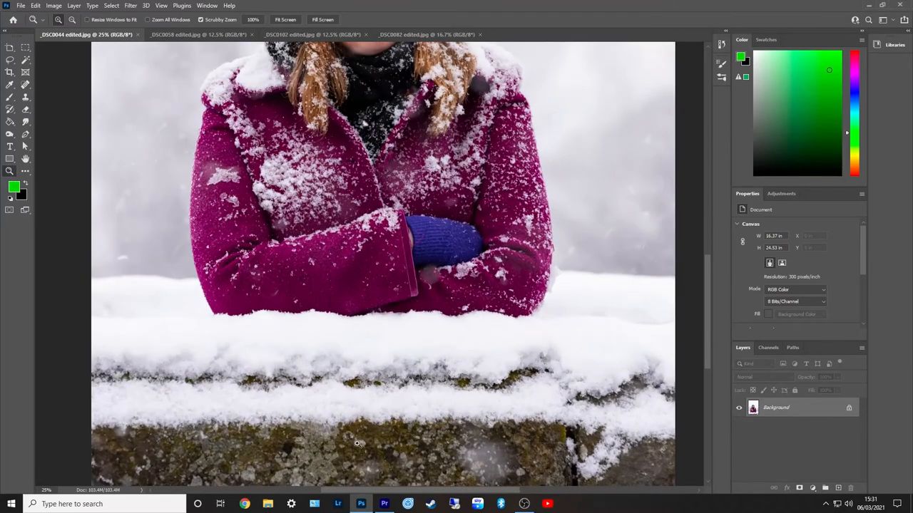
Step: Crop the first portrait tighter with the Crop tool, undoing and retrying once
scroll("down", 3)
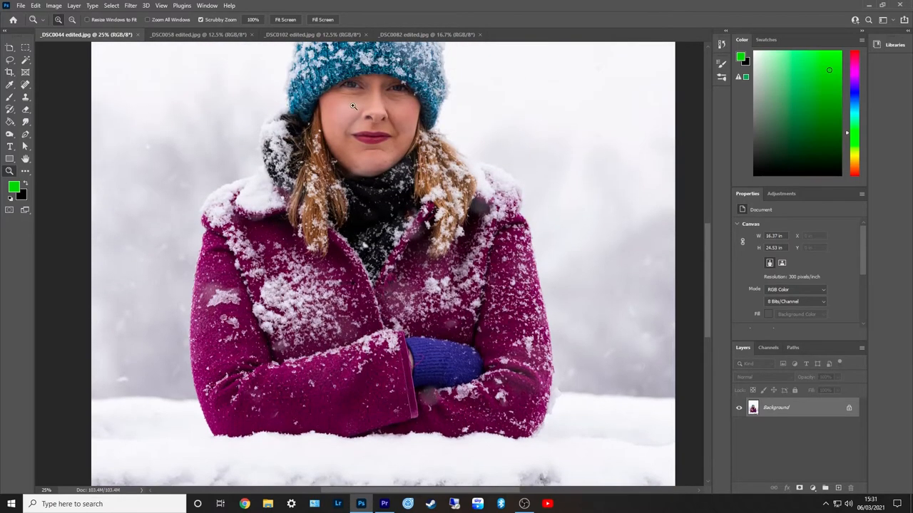
scroll("down", 3)
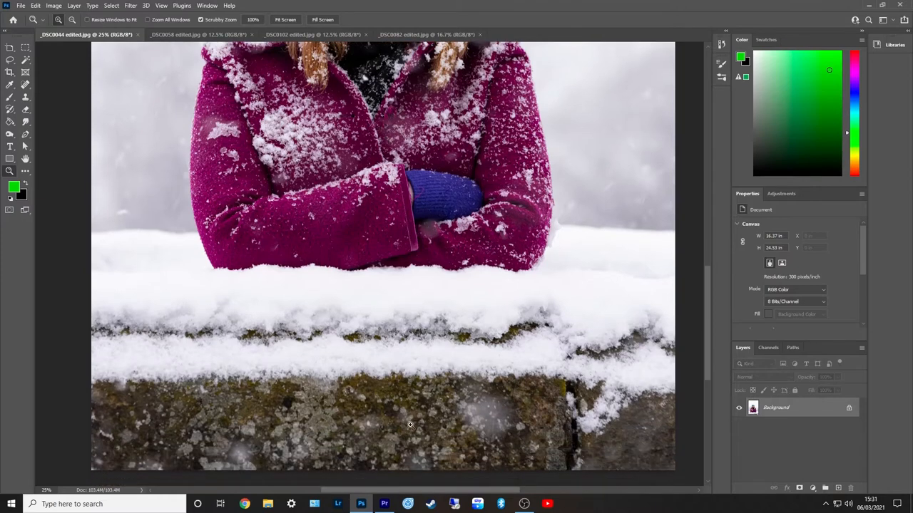
mouse_move(373, 406)
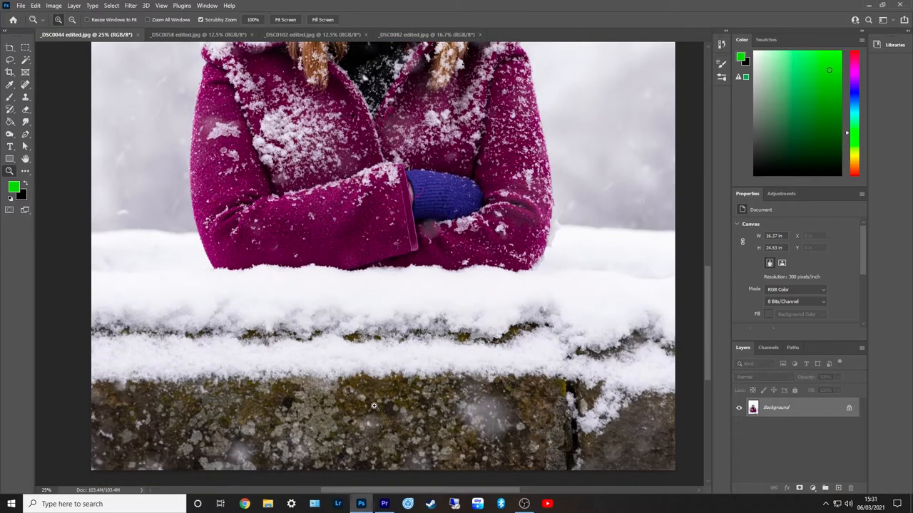
mouse_move(399, 393)
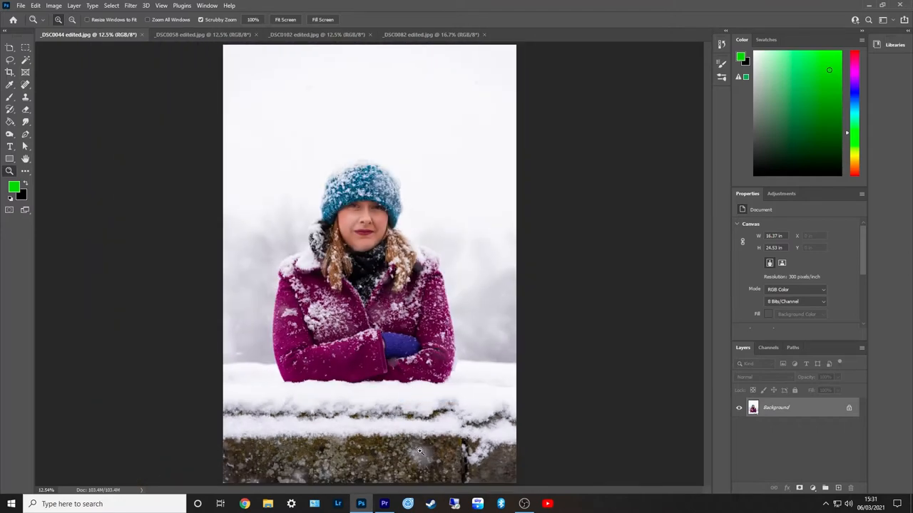
mouse_move(370, 235)
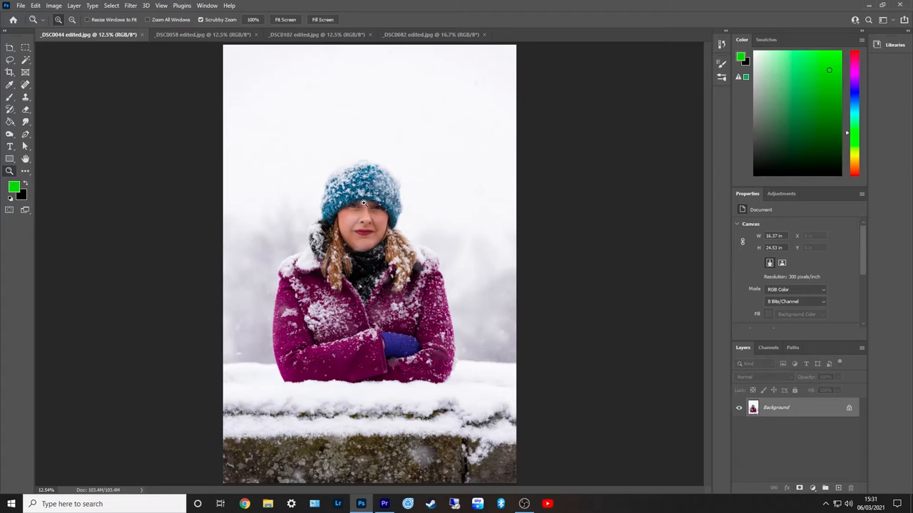
mouse_move(377, 185)
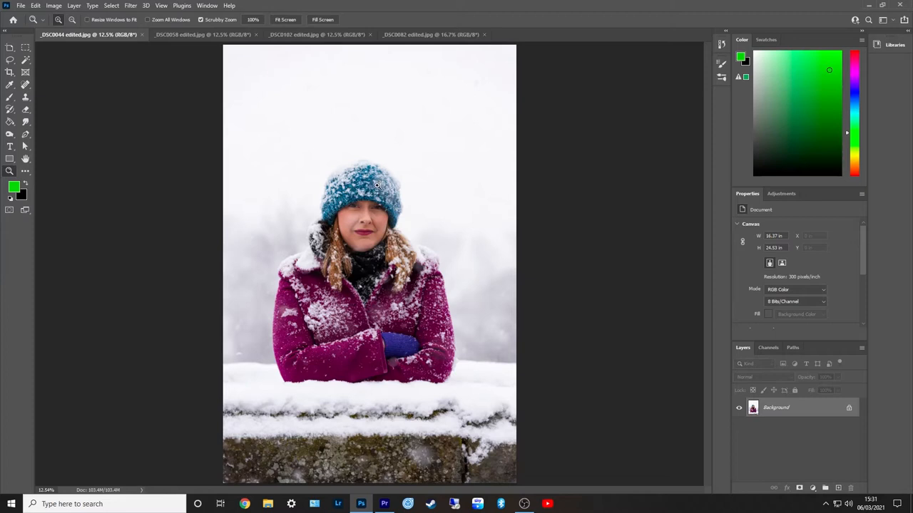
mouse_move(46, 121)
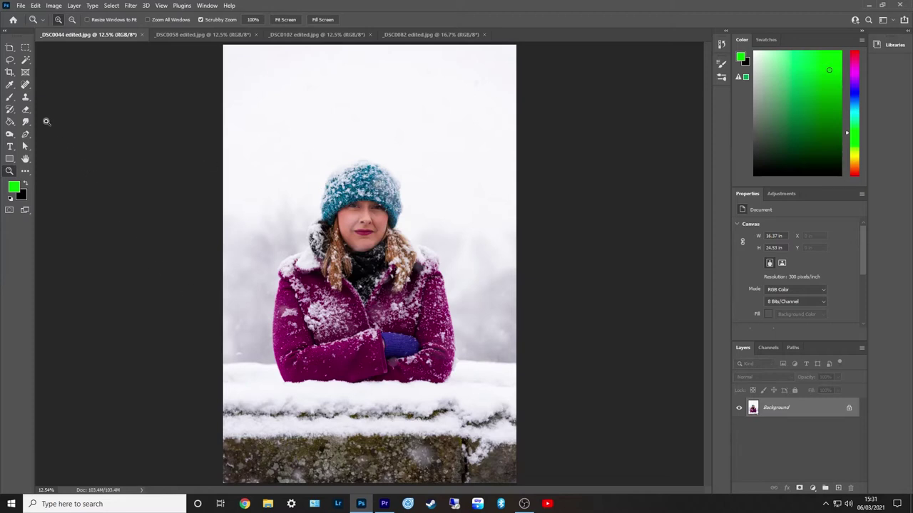
left_click(9, 72)
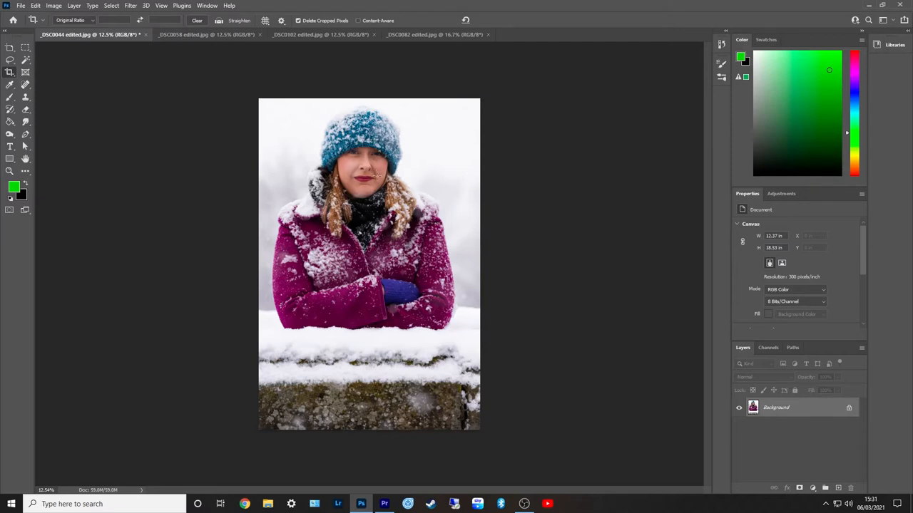
left_click(35, 6)
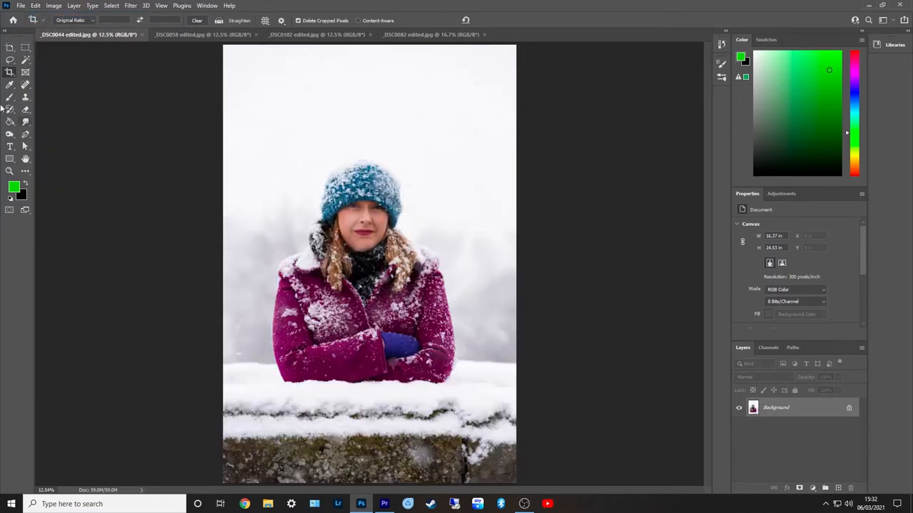
left_click(9, 71)
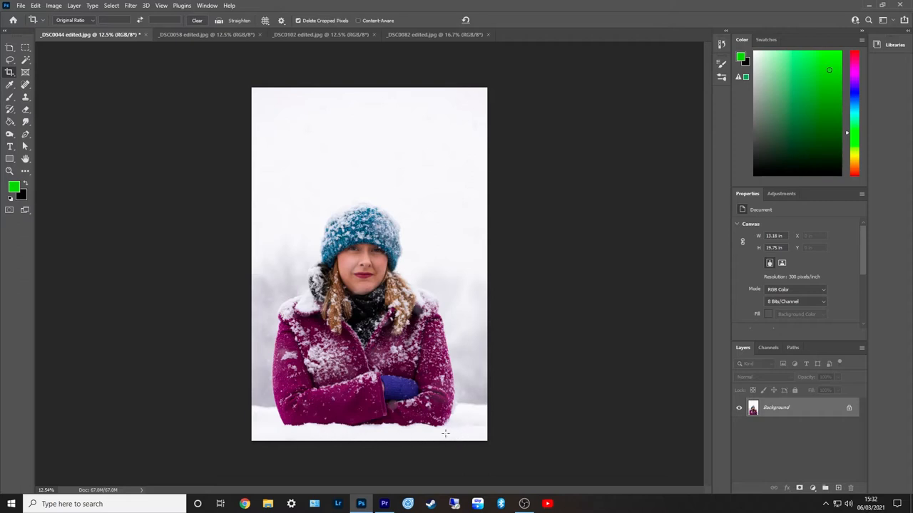
mouse_move(431, 125)
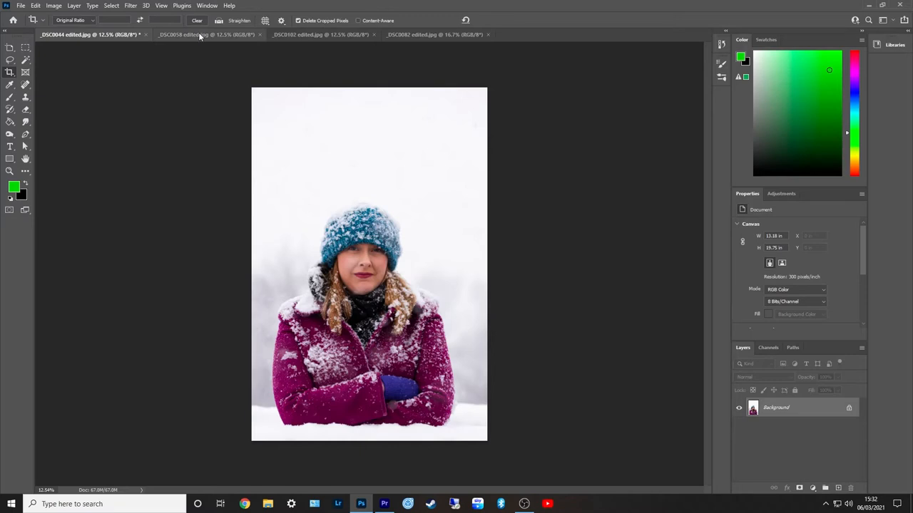
Step: Switch to the DSC8018 photo of the woman leaning on the snowy wall
left_click(202, 34)
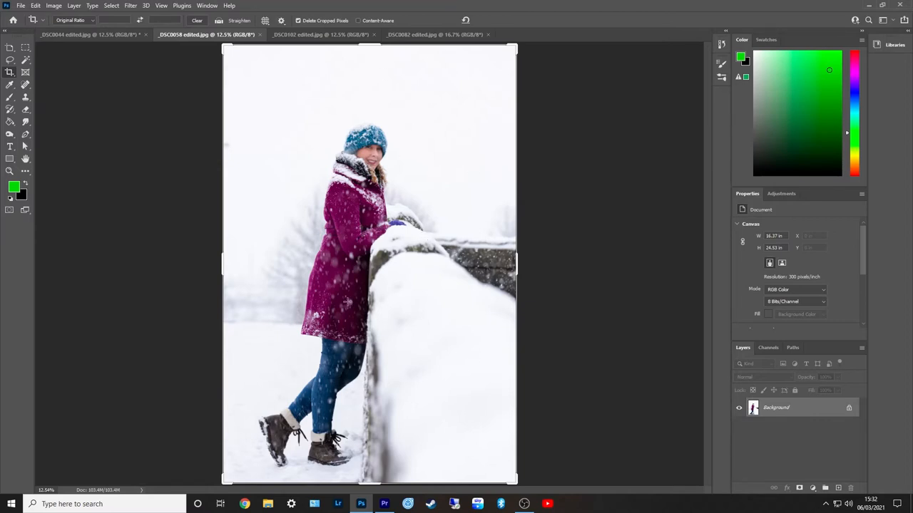
mouse_move(367, 206)
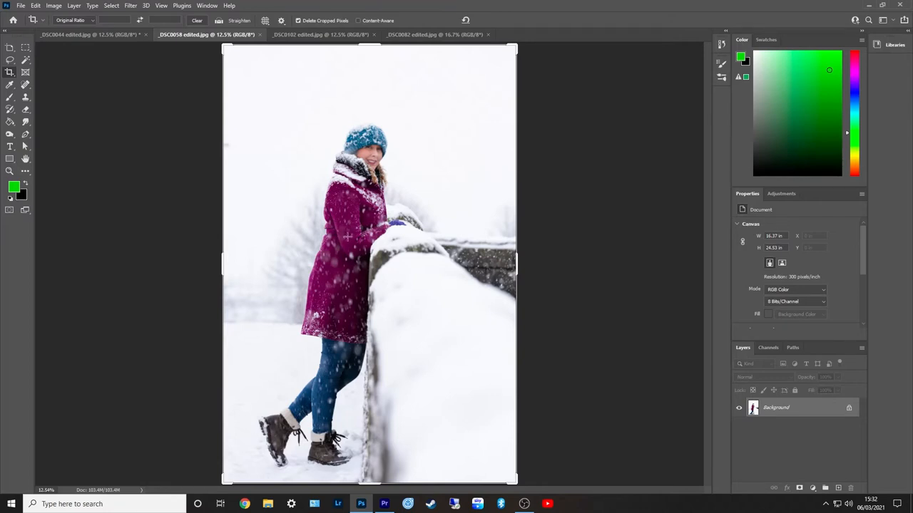
mouse_move(485, 398)
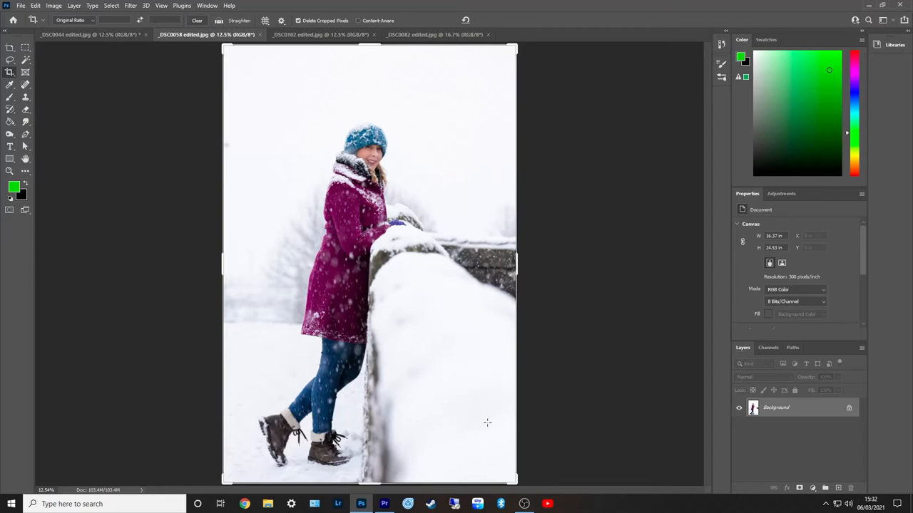
mouse_move(451, 346)
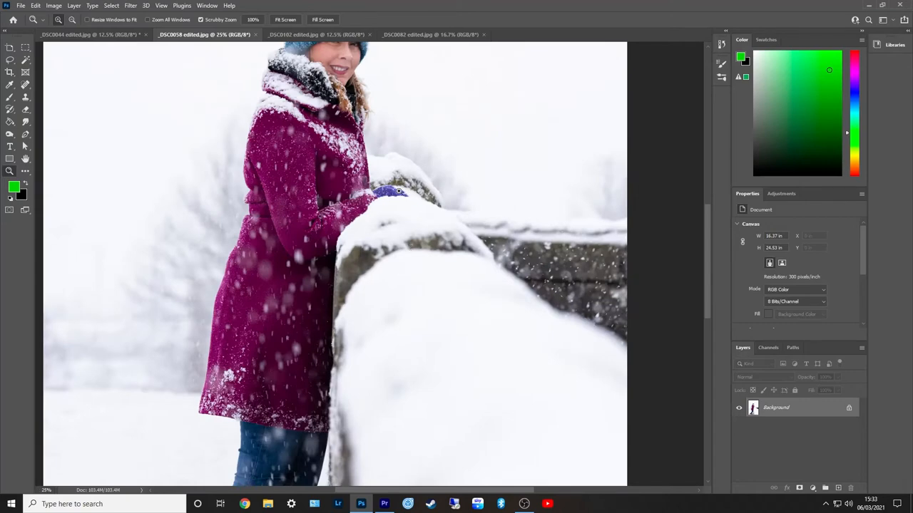
mouse_move(360, 257)
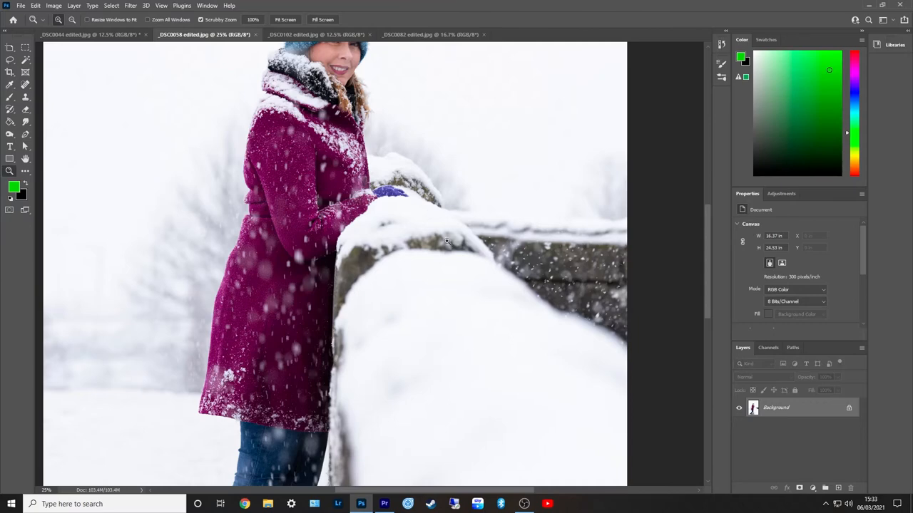
mouse_move(559, 268)
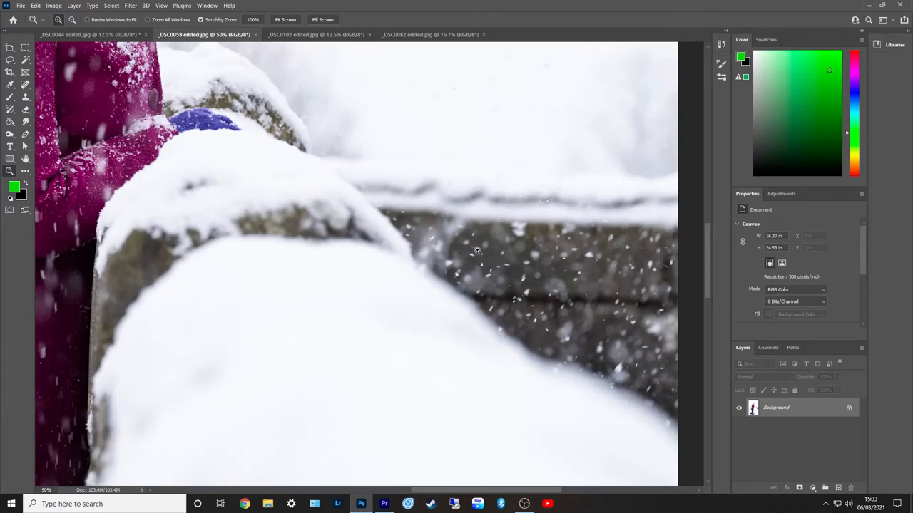
mouse_move(425, 237)
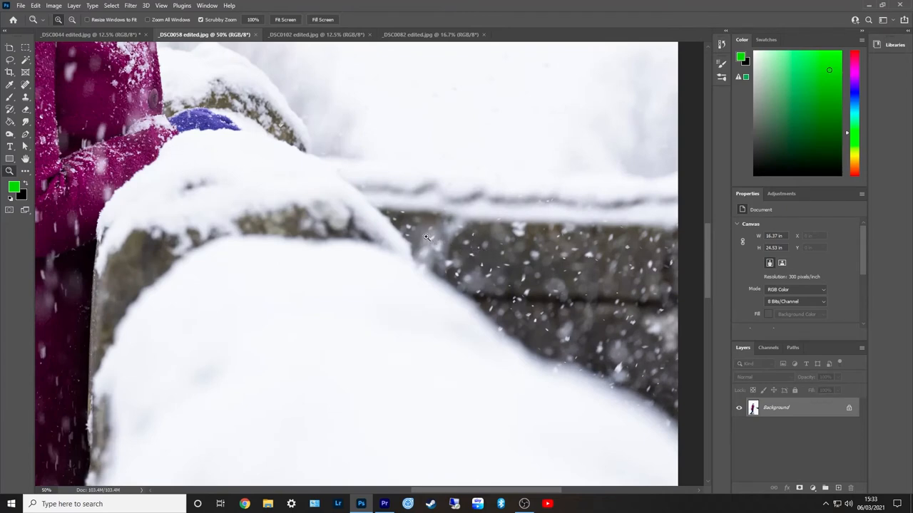
mouse_move(539, 265)
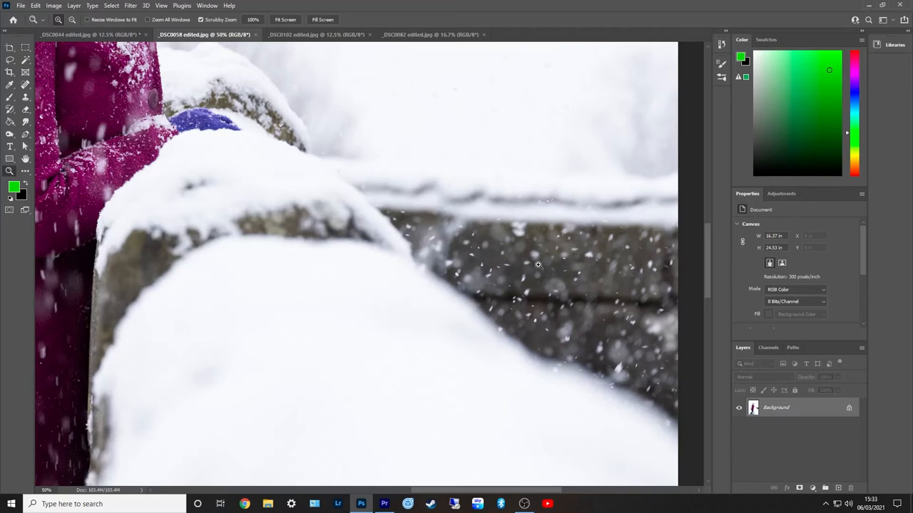
mouse_move(388, 245)
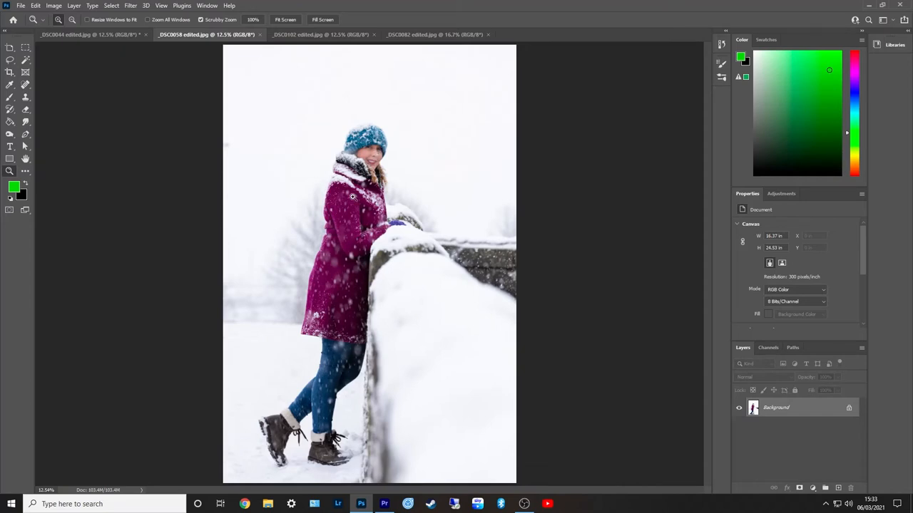
mouse_move(340, 318)
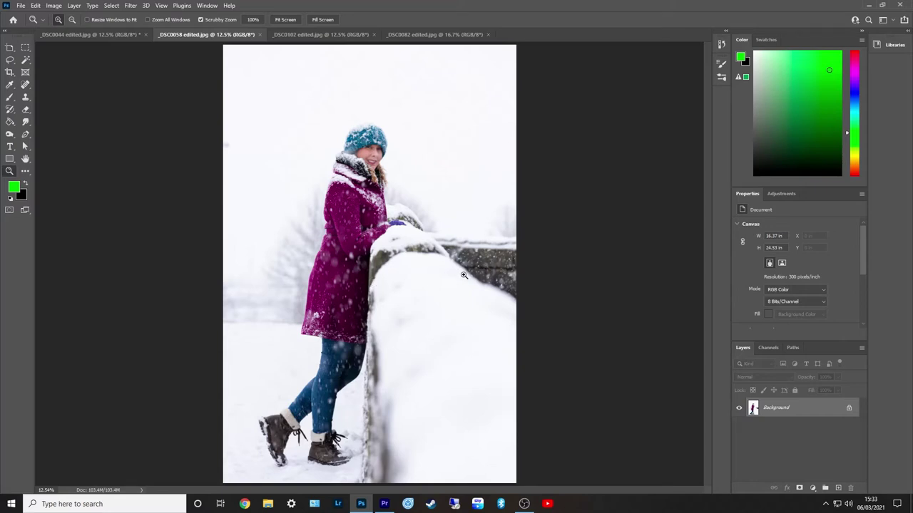
mouse_move(402, 325)
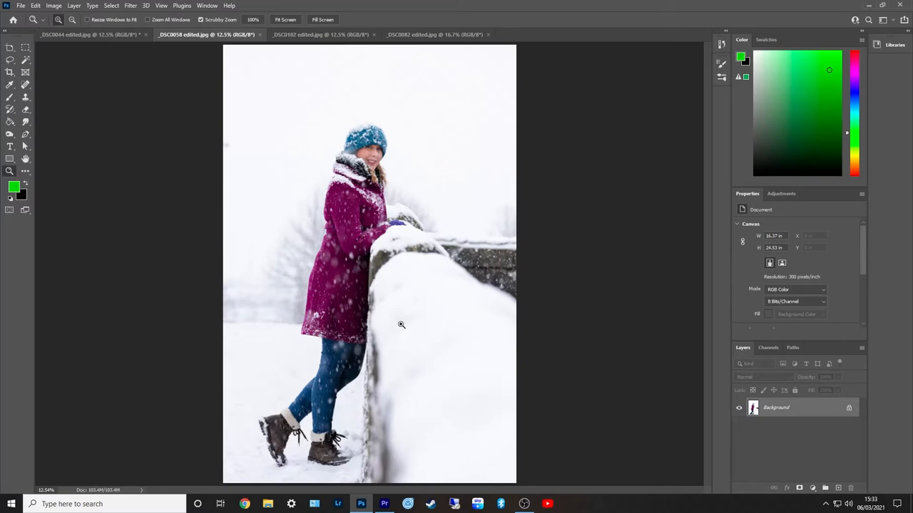
mouse_move(278, 301)
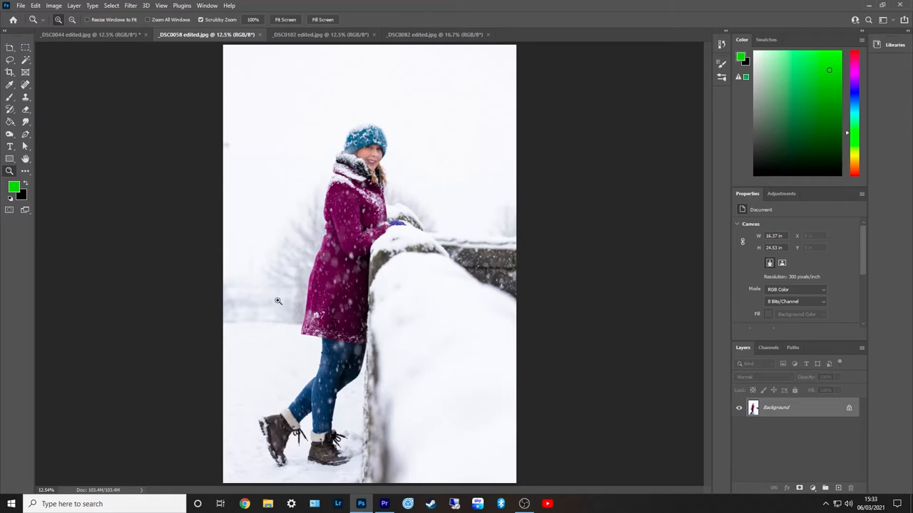
mouse_move(283, 295)
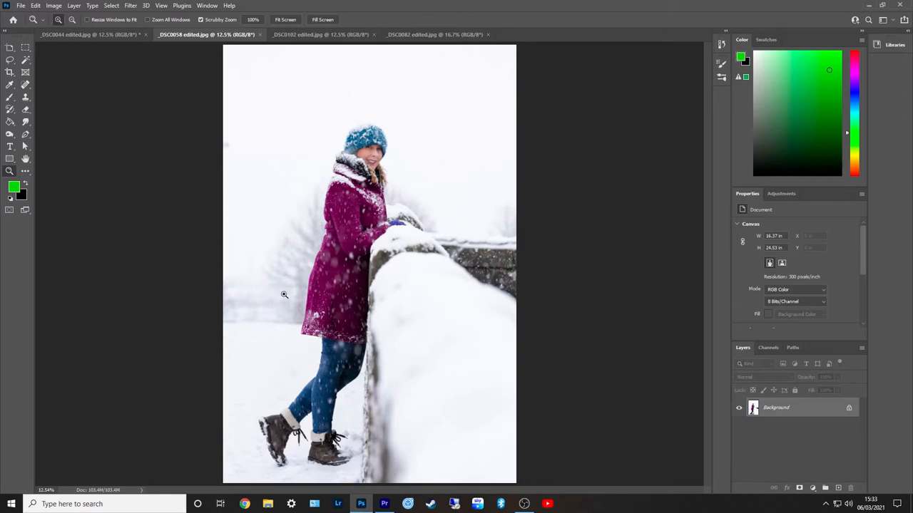
mouse_move(299, 254)
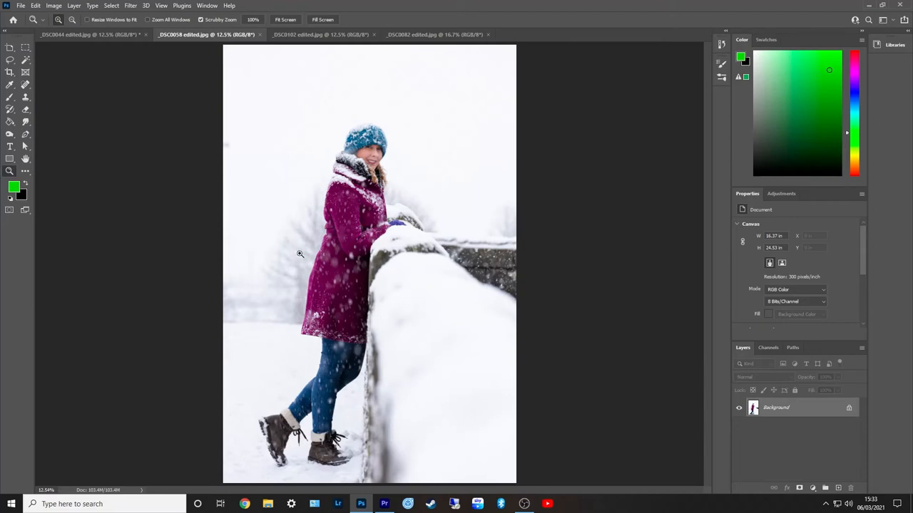
mouse_move(268, 262)
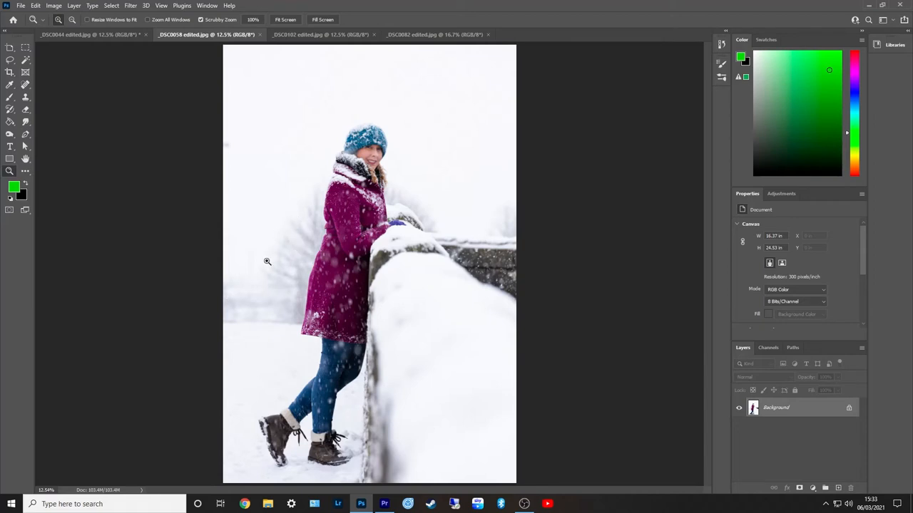
mouse_move(288, 260)
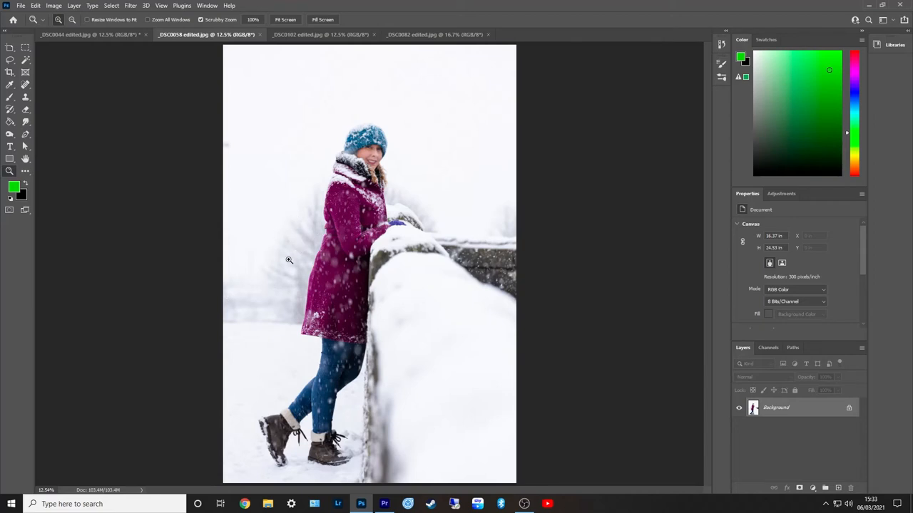
mouse_move(297, 256)
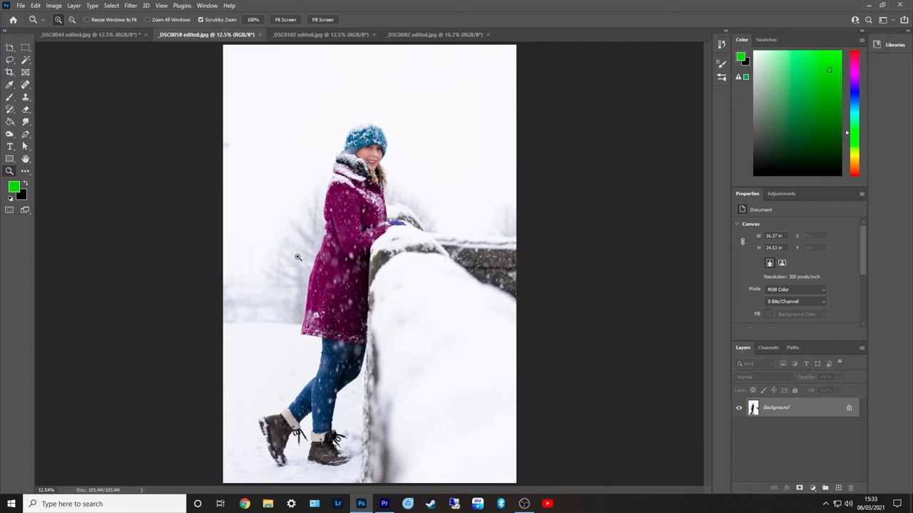
mouse_move(317, 57)
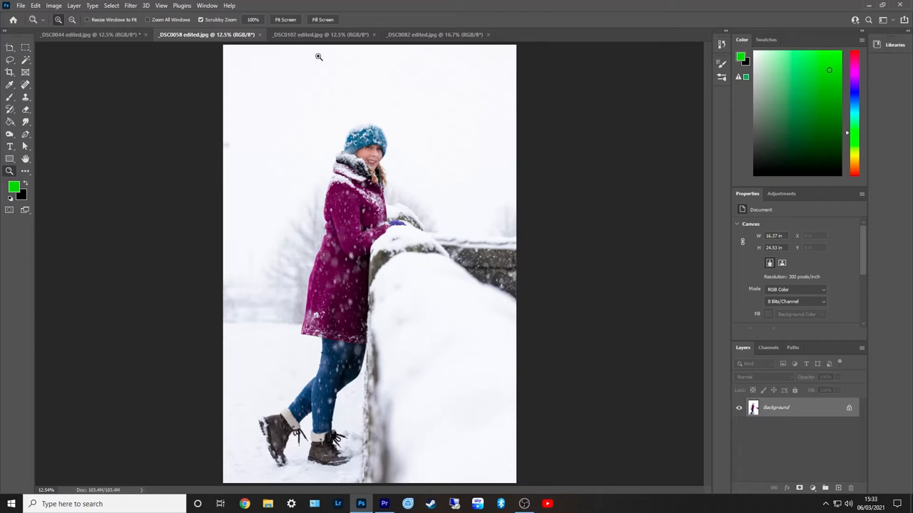
Step: Select the over-the-shoulder portrait and crop it tighter, trimming the sky above her
left_click(313, 32)
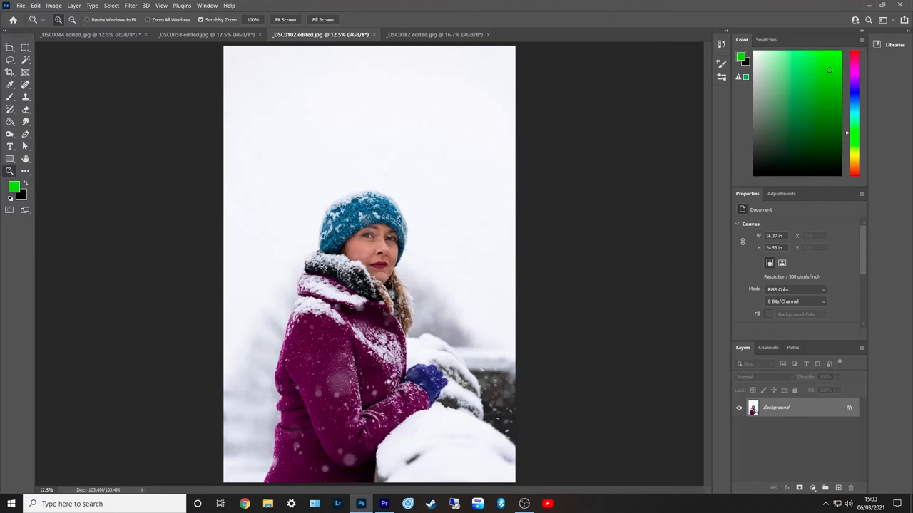
mouse_move(268, 237)
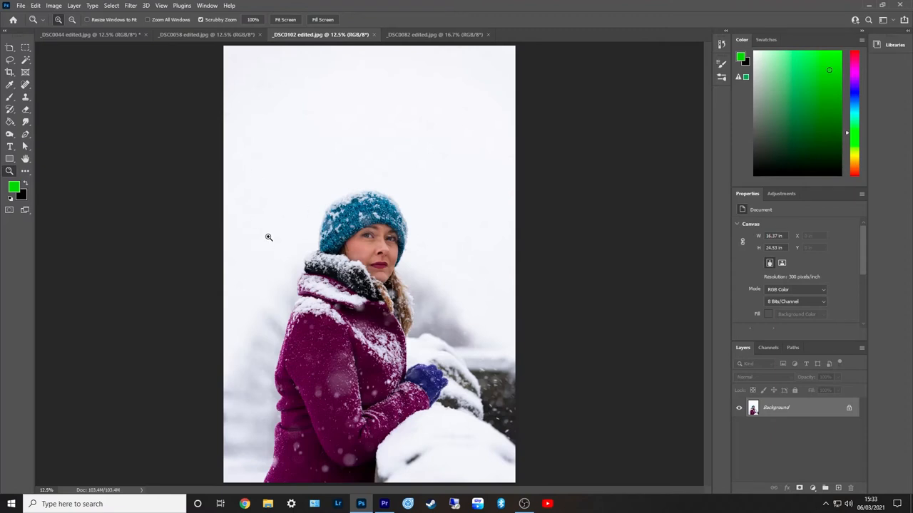
mouse_move(305, 263)
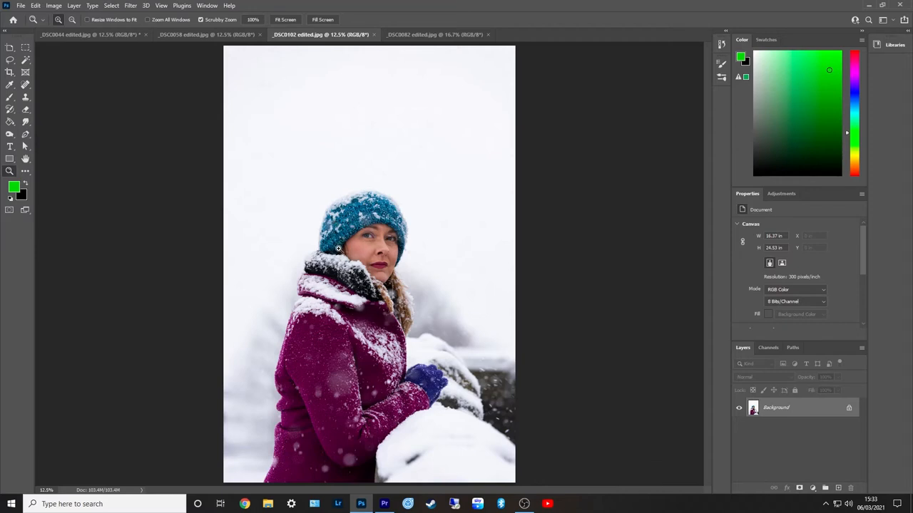
mouse_move(320, 434)
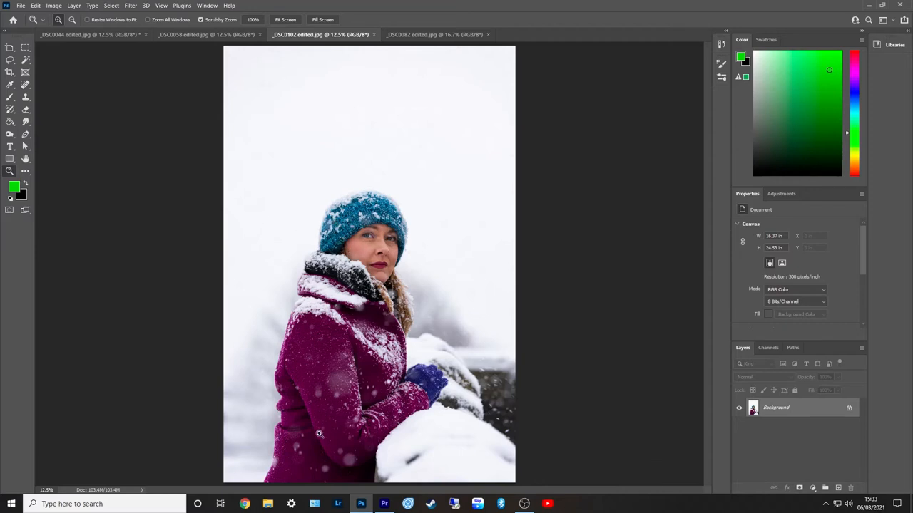
mouse_move(339, 402)
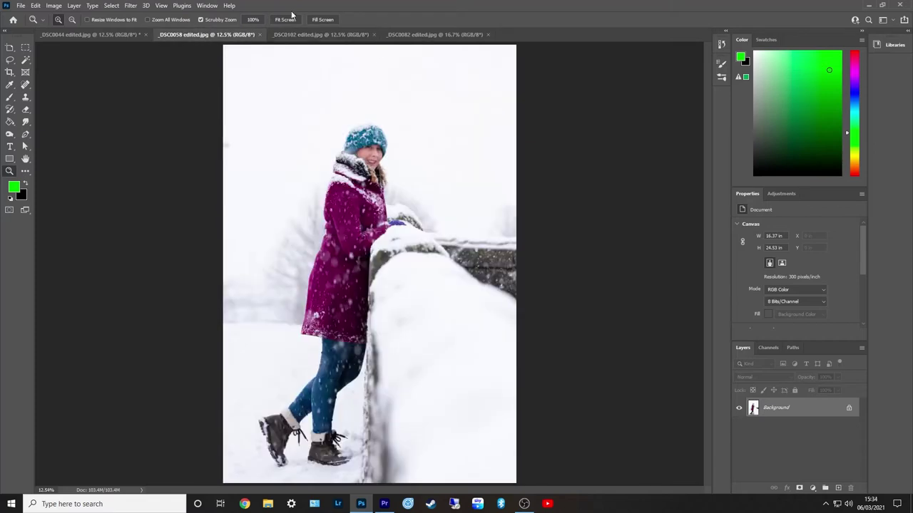
left_click(311, 34)
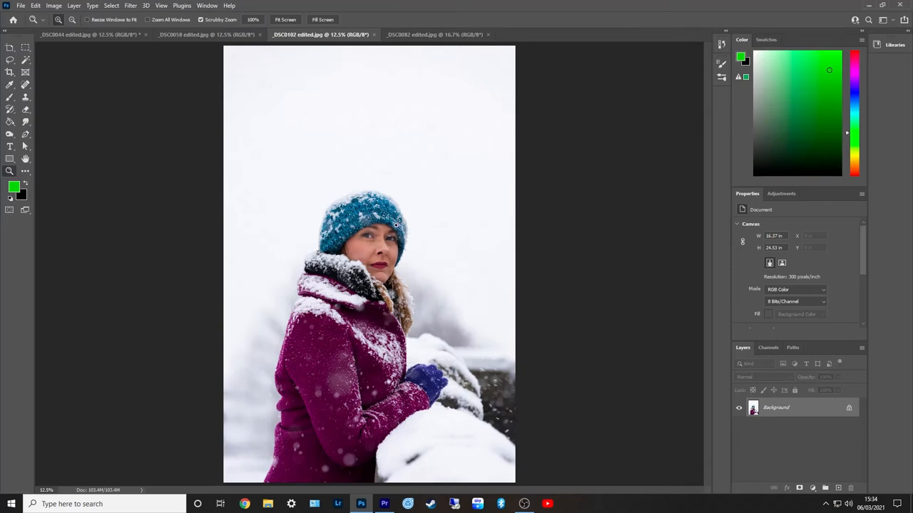
mouse_move(317, 363)
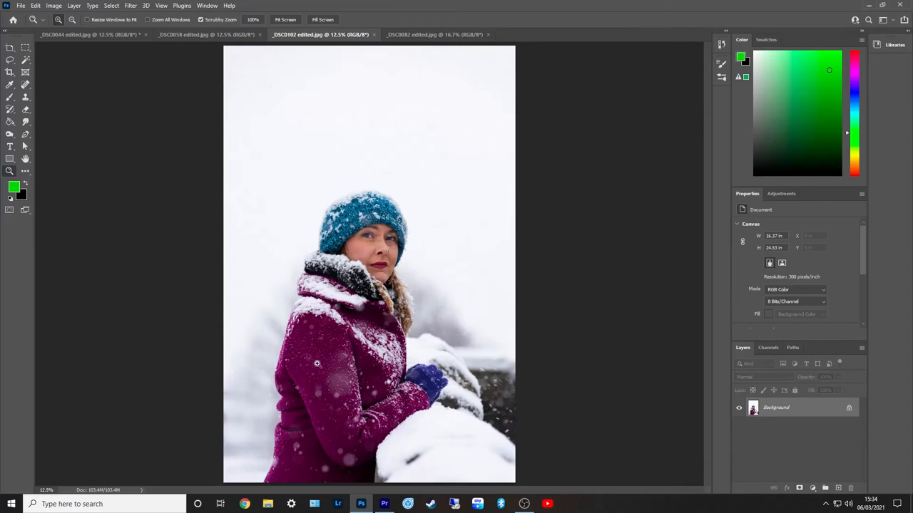
mouse_move(314, 350)
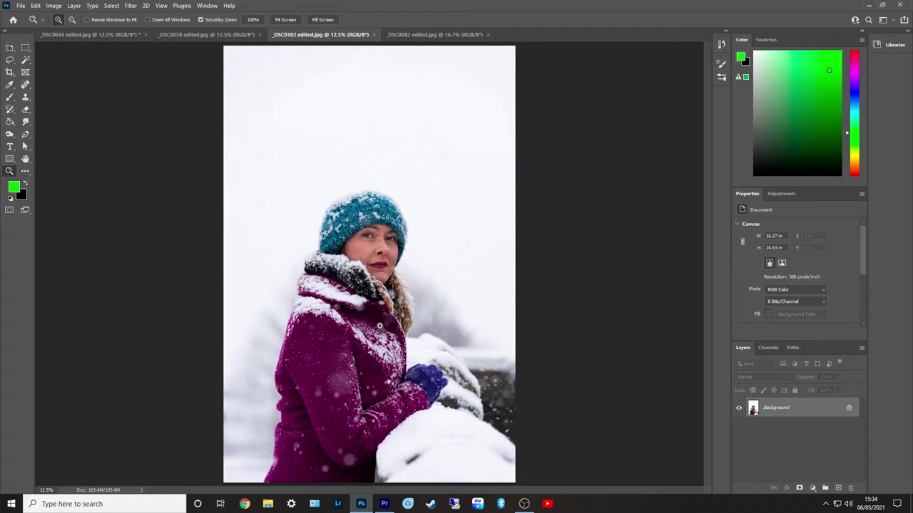
mouse_move(159, 197)
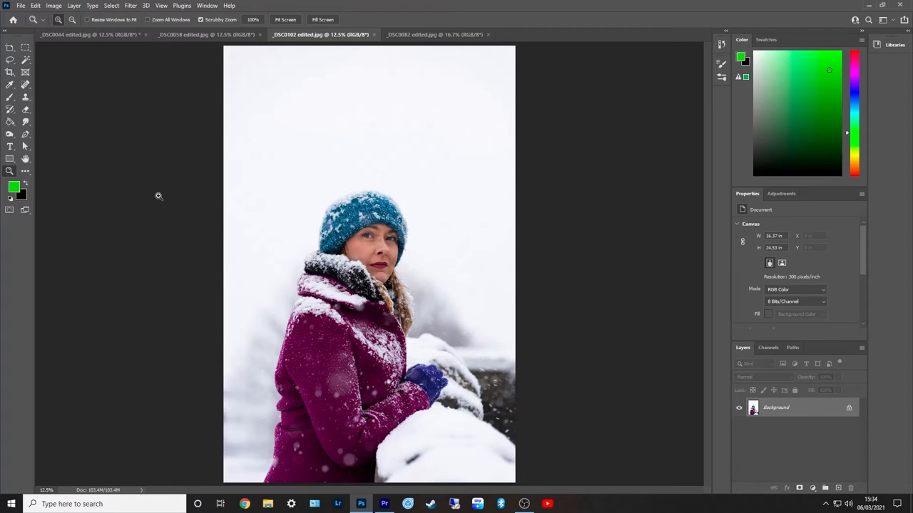
left_click(8, 71)
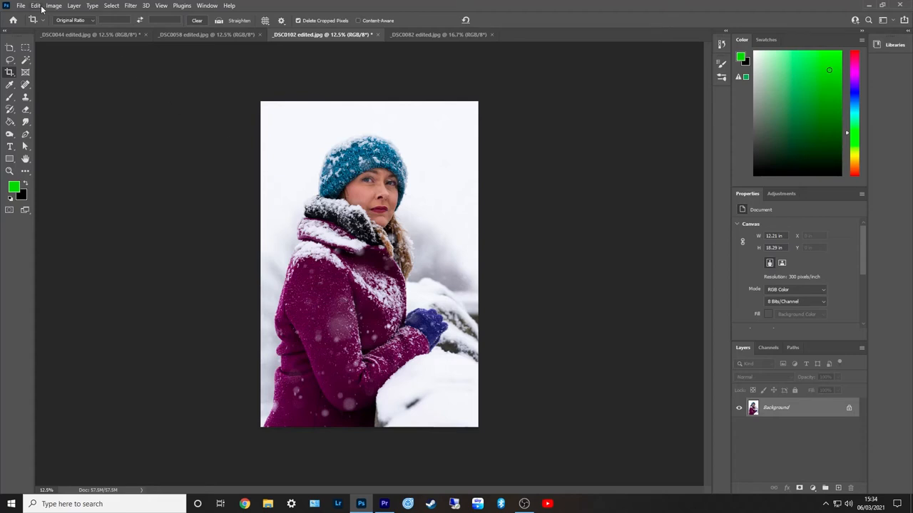
Step: Undo the tight crop, restoring the snowy sky above the teal-hat portrait
left_click(37, 6)
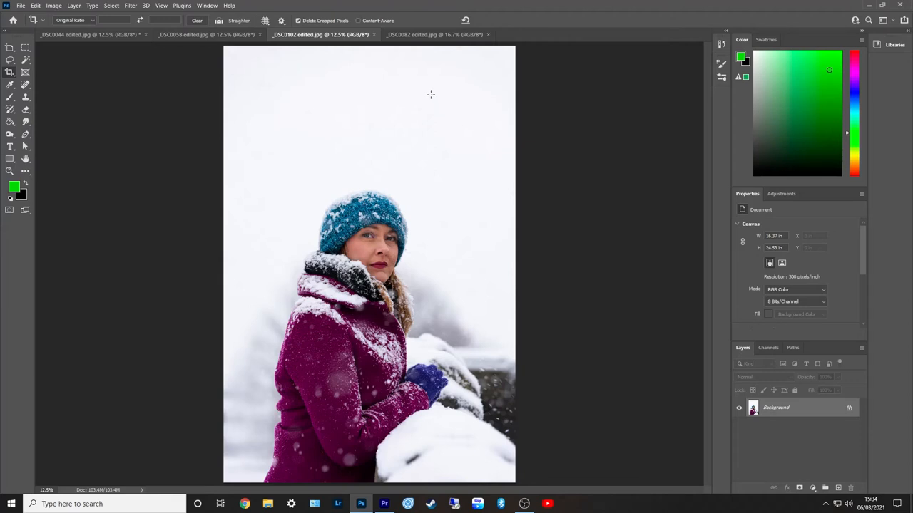
Step: Switch to the fourth tab, the wide landscape shot of the girl by the wall
left_click(434, 34)
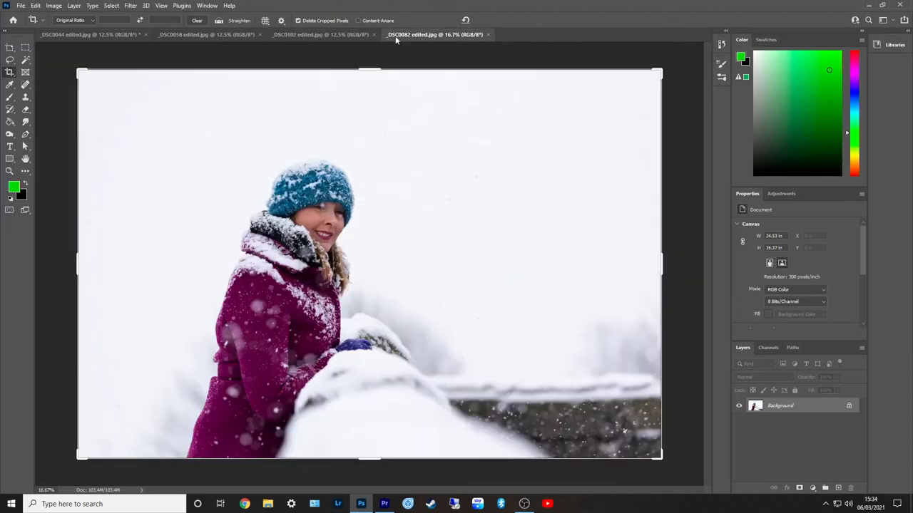
mouse_move(422, 223)
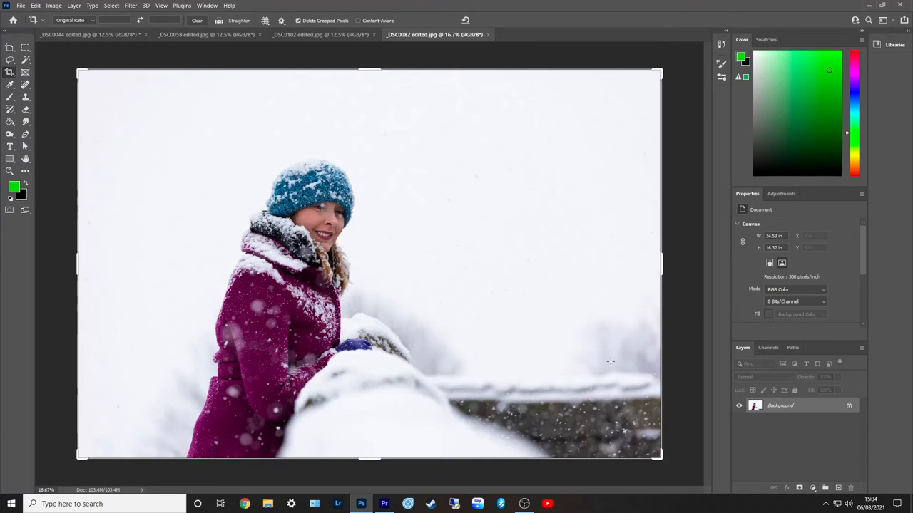
mouse_move(393, 369)
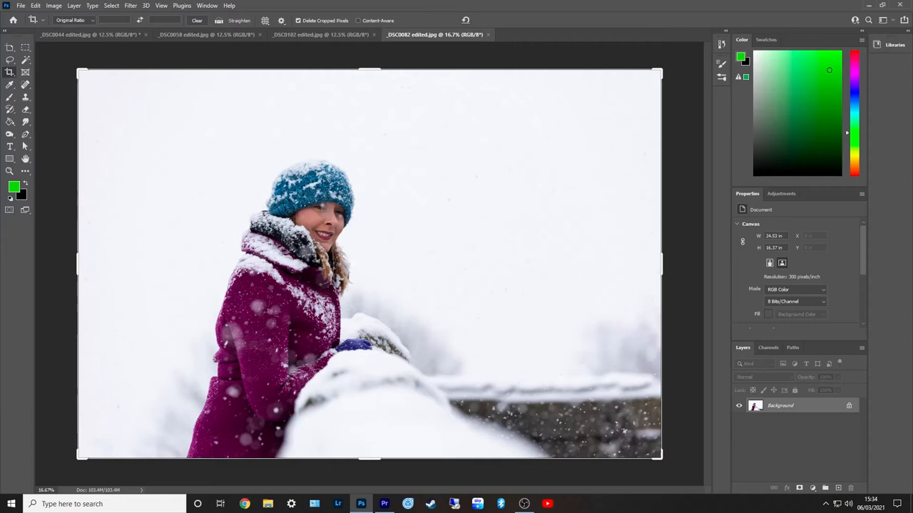
mouse_move(591, 436)
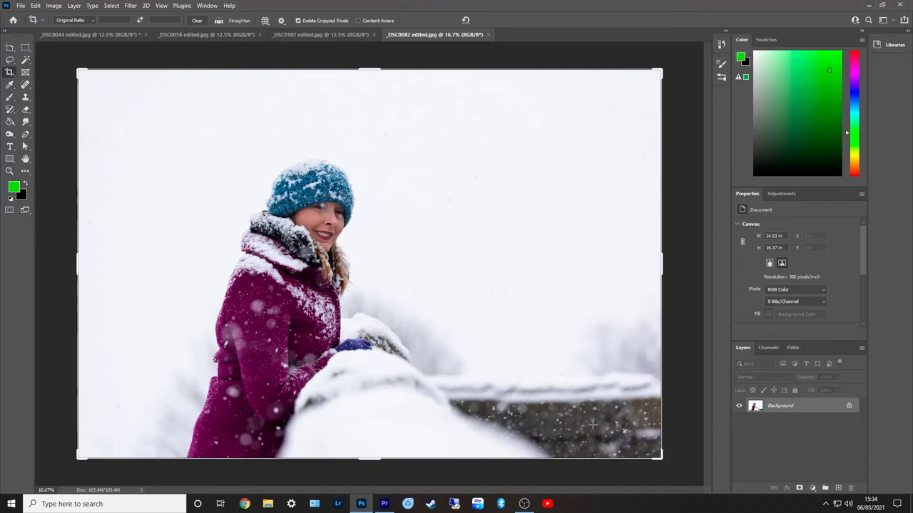
mouse_move(529, 449)
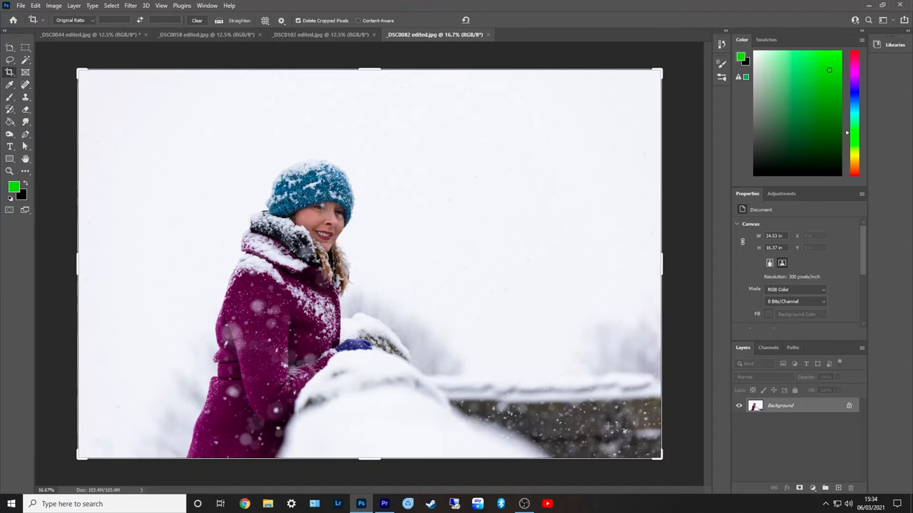
mouse_move(564, 425)
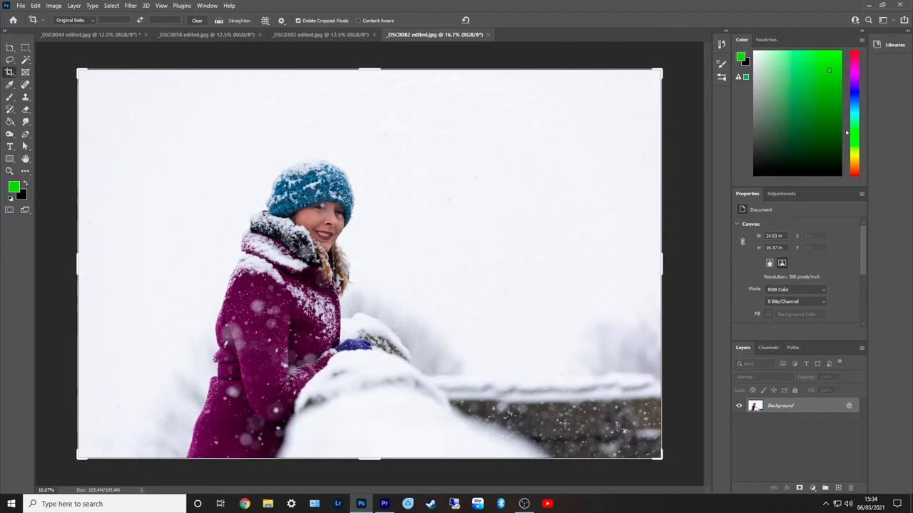
mouse_move(391, 306)
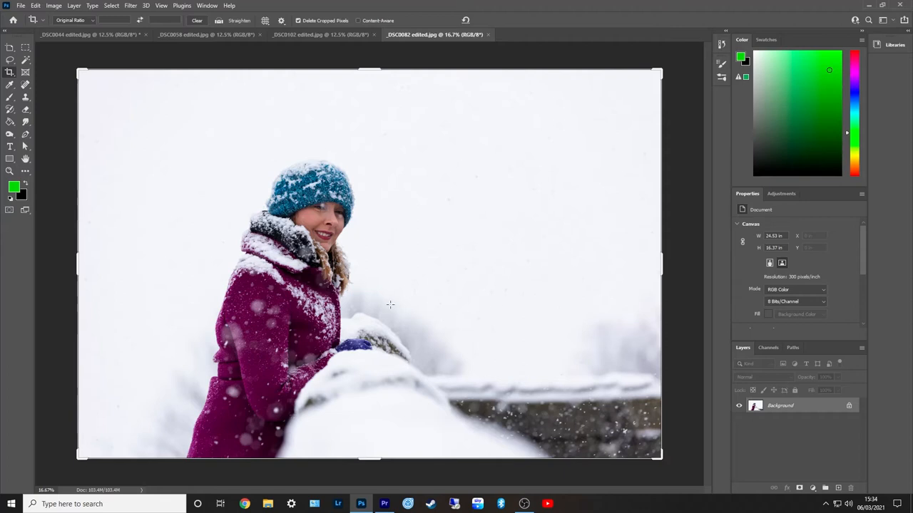
mouse_move(485, 334)
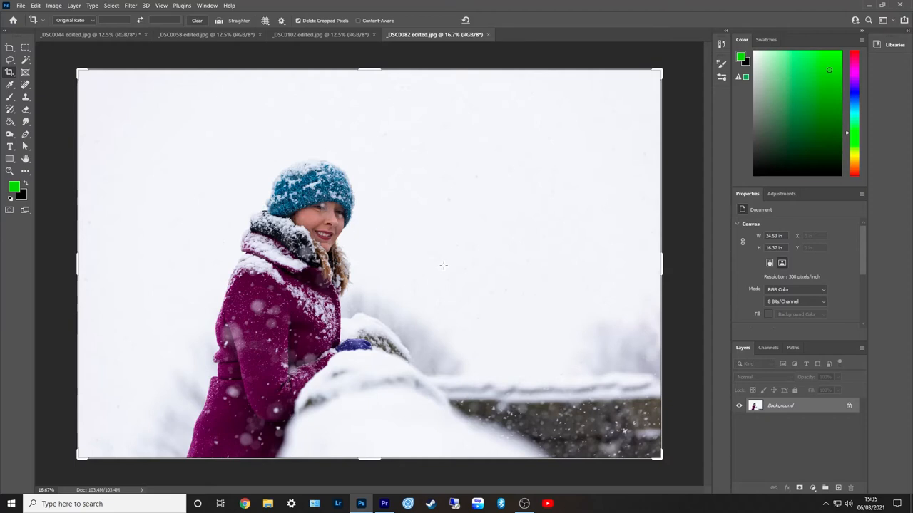
mouse_move(422, 264)
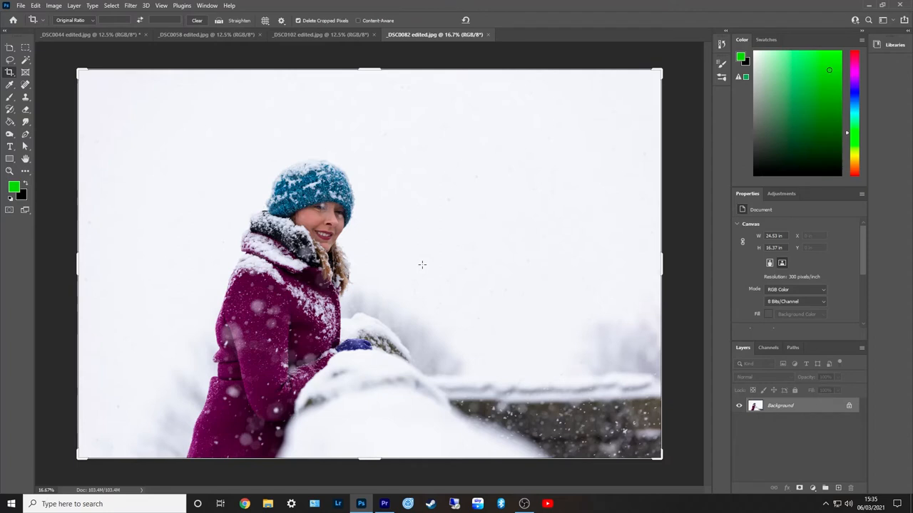
mouse_move(110, 128)
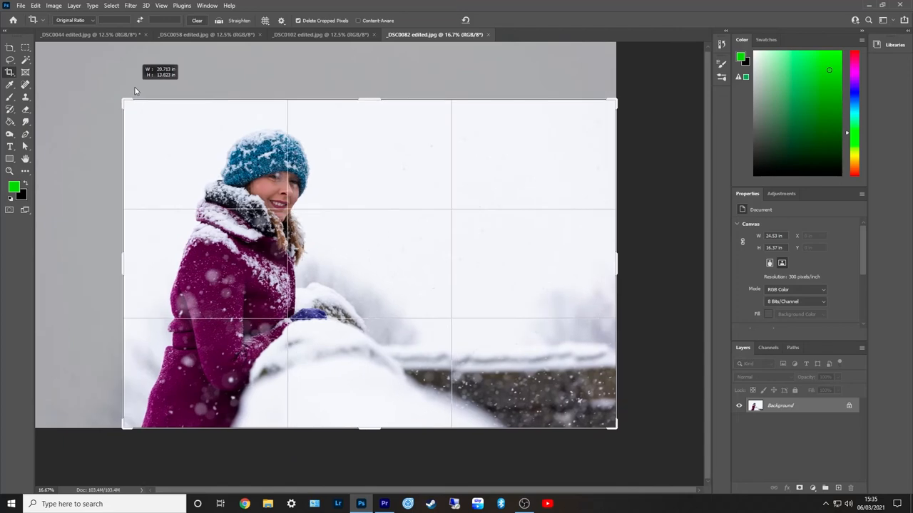
key("Enter")
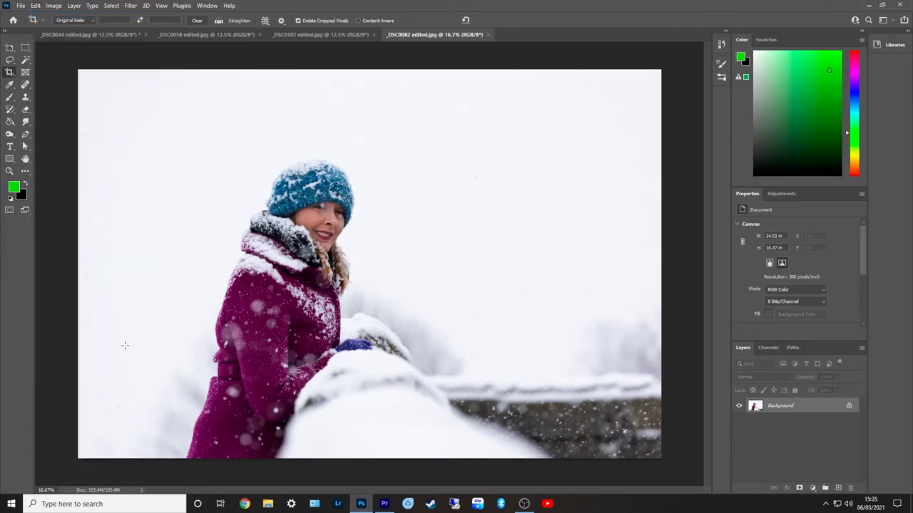
mouse_move(183, 263)
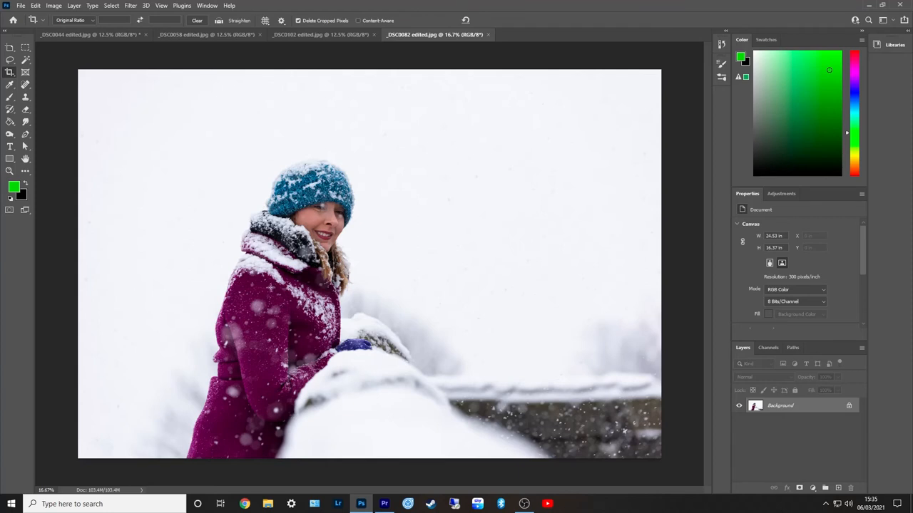
mouse_move(381, 411)
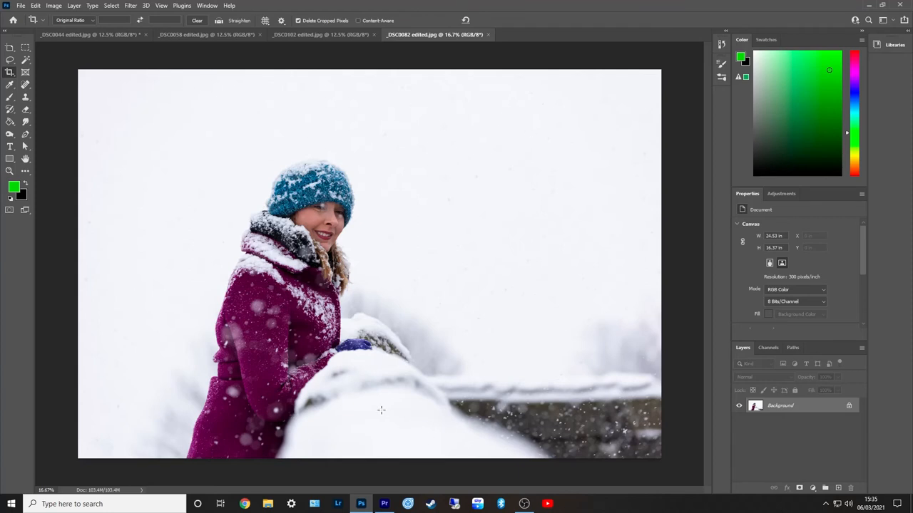
mouse_move(362, 278)
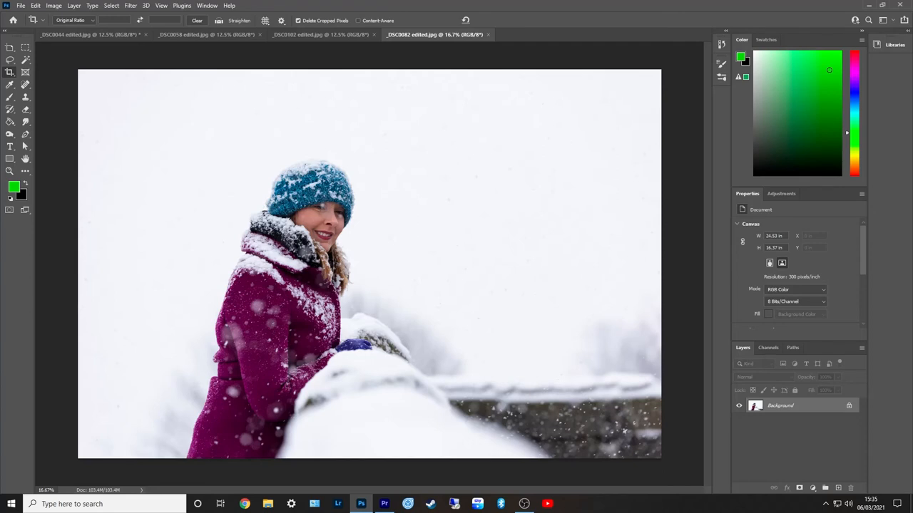
mouse_move(519, 353)
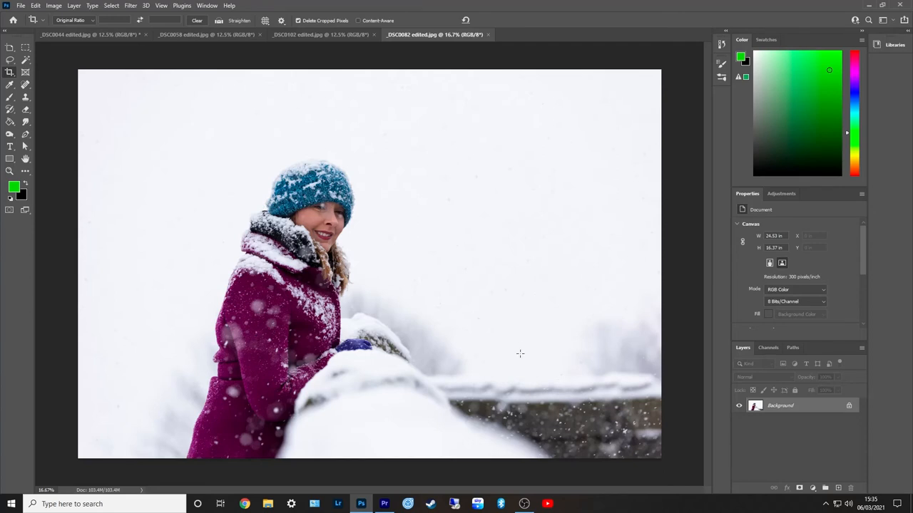
mouse_move(459, 293)
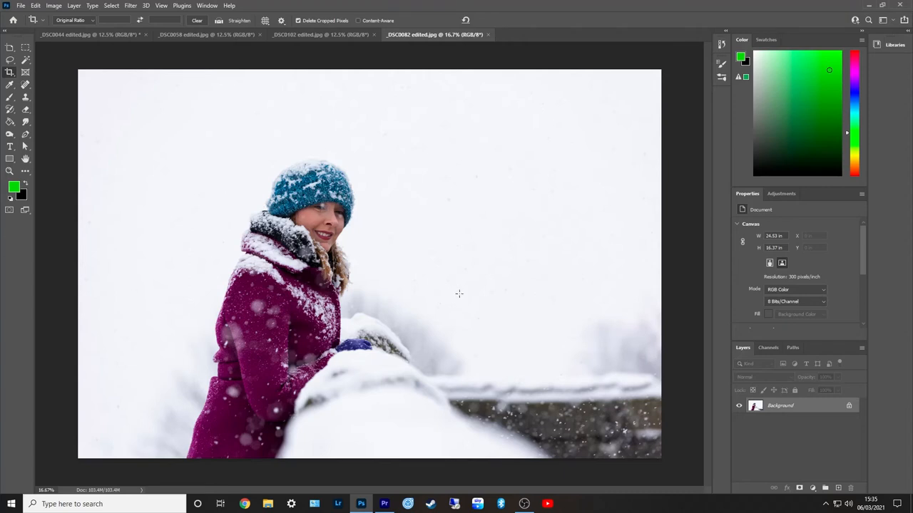
mouse_move(605, 414)
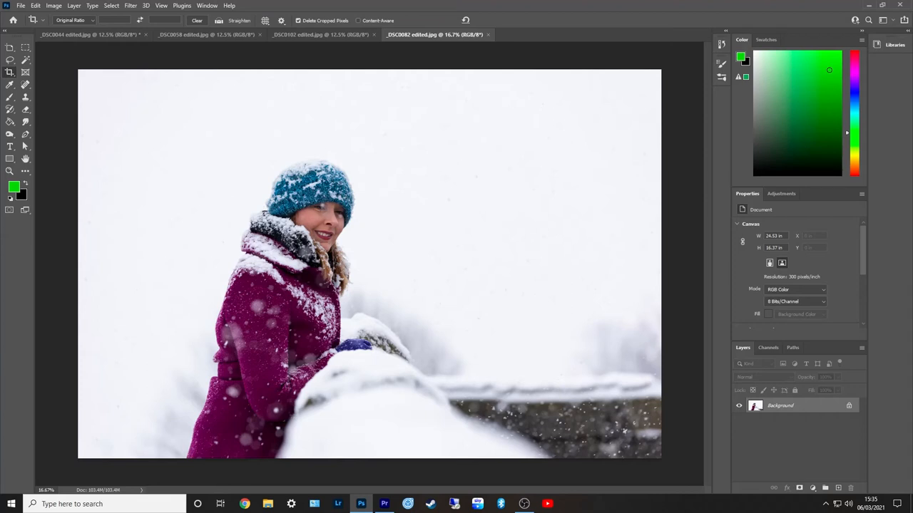
mouse_move(247, 402)
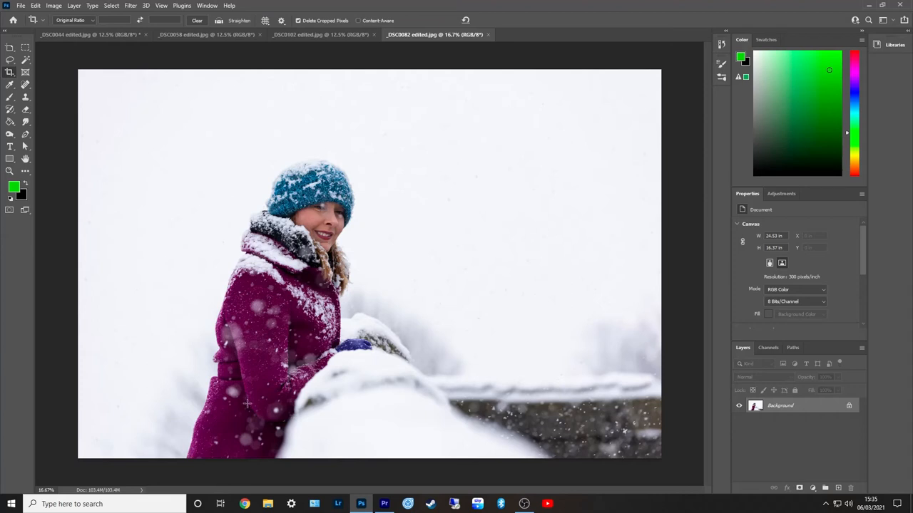
mouse_move(442, 276)
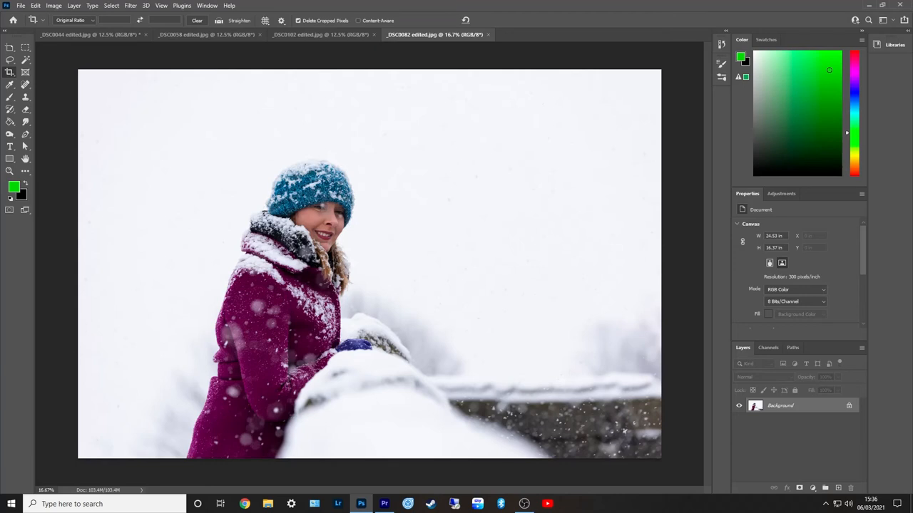
mouse_move(242, 179)
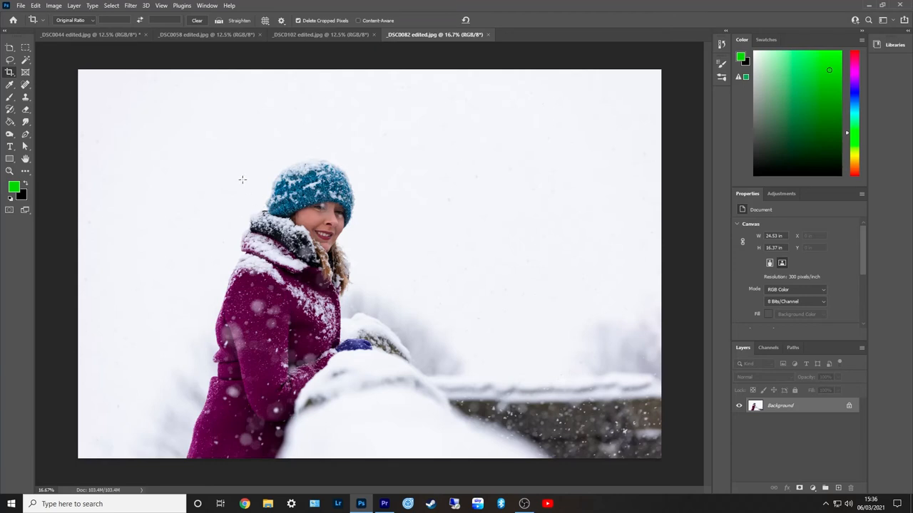
mouse_move(479, 225)
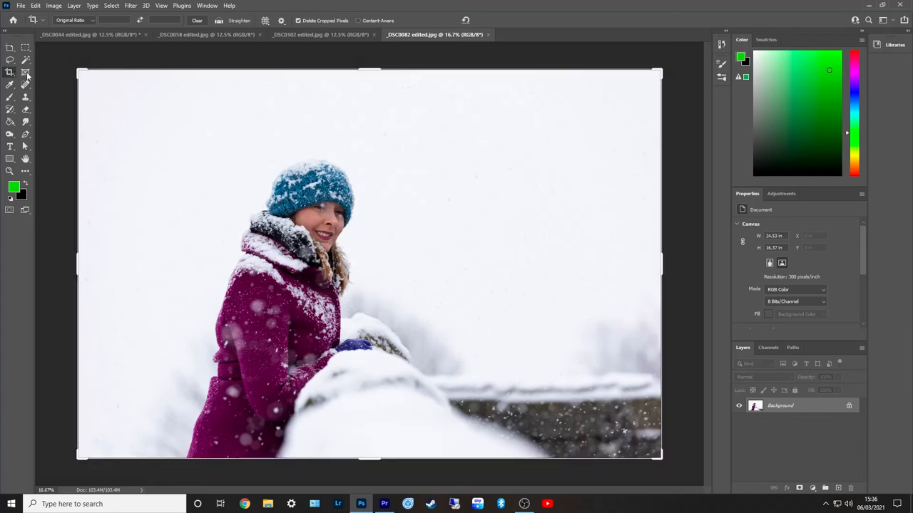
Step: Mark a tighter crop around the girl and wall and apply it
left_click(8, 75)
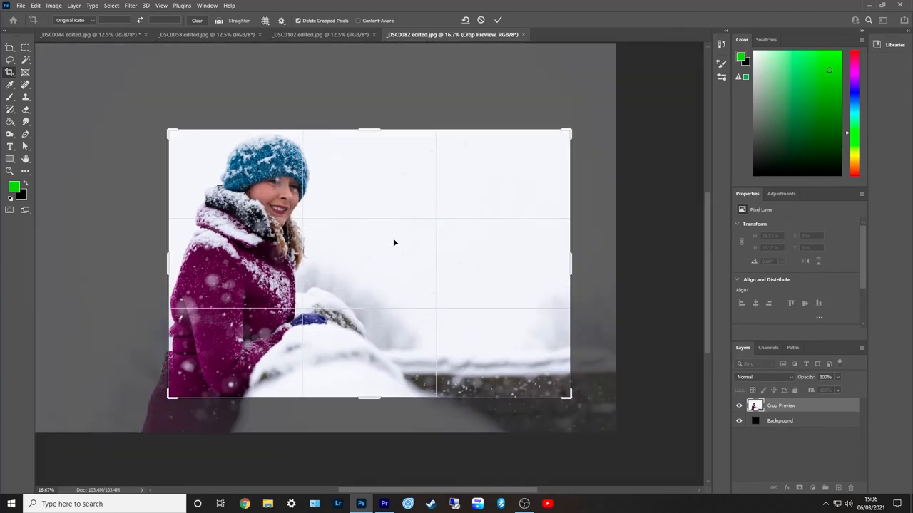
key("Enter")
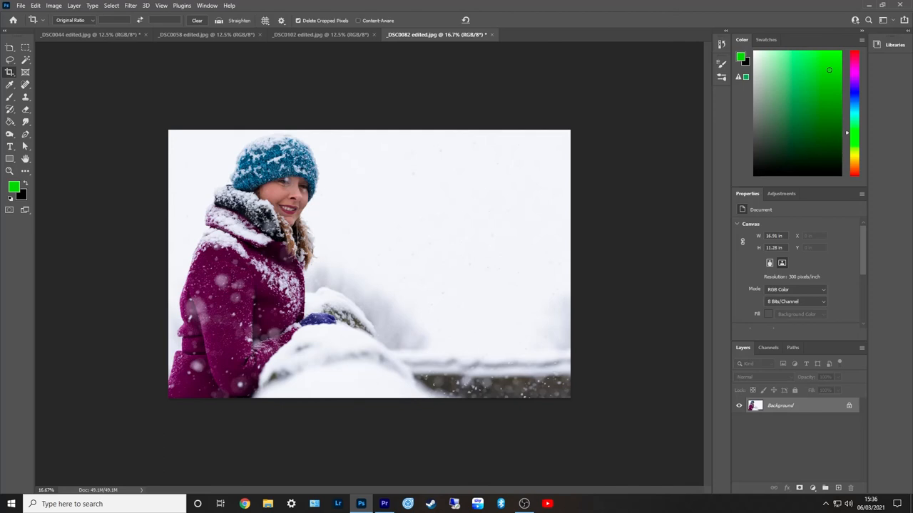
mouse_move(447, 220)
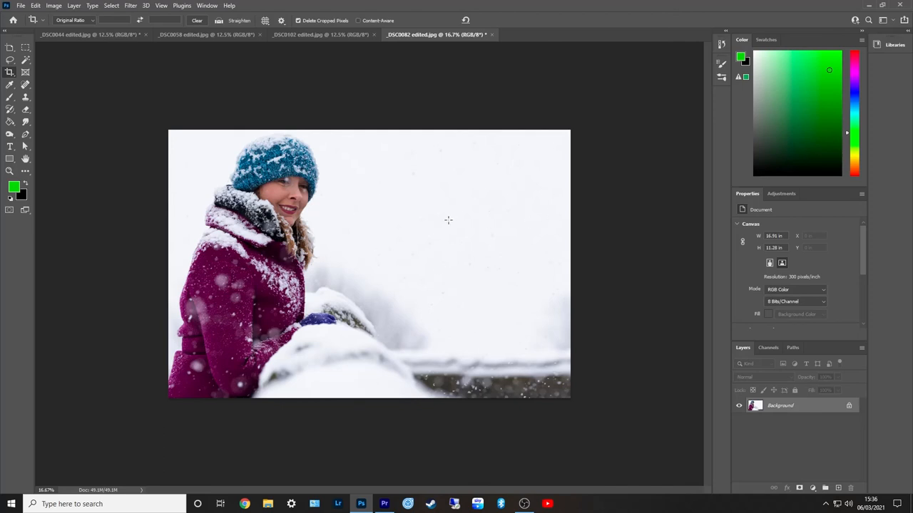
mouse_move(420, 227)
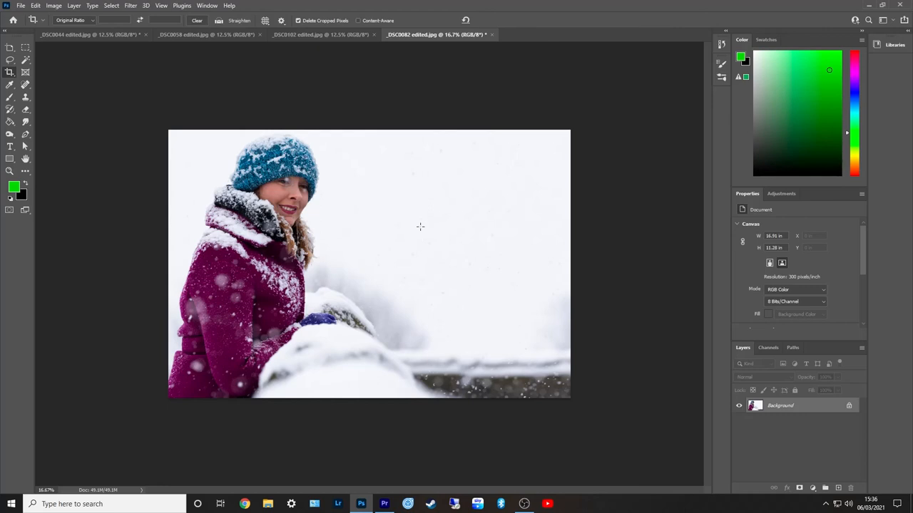
mouse_move(433, 236)
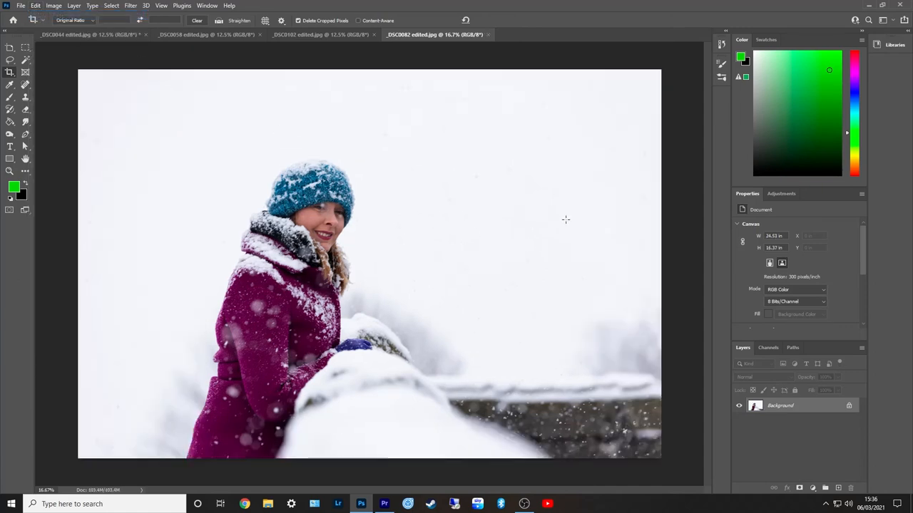
mouse_move(536, 217)
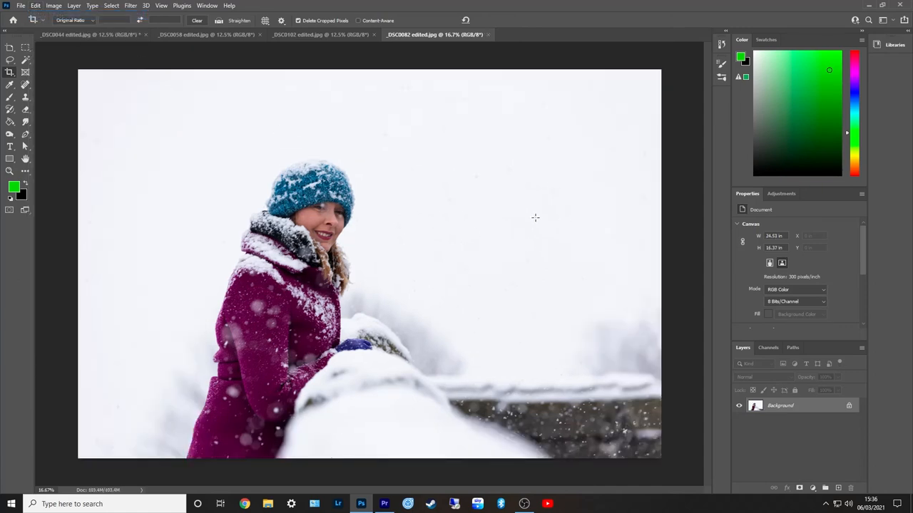